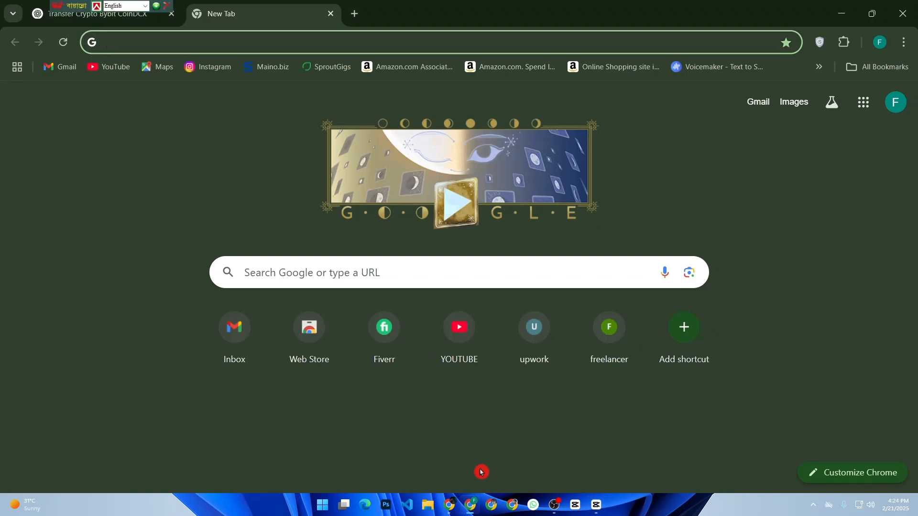
Open the Exploding Topics beginner's guide to low-competition keywords and scroll through the article.
click(409, 42)
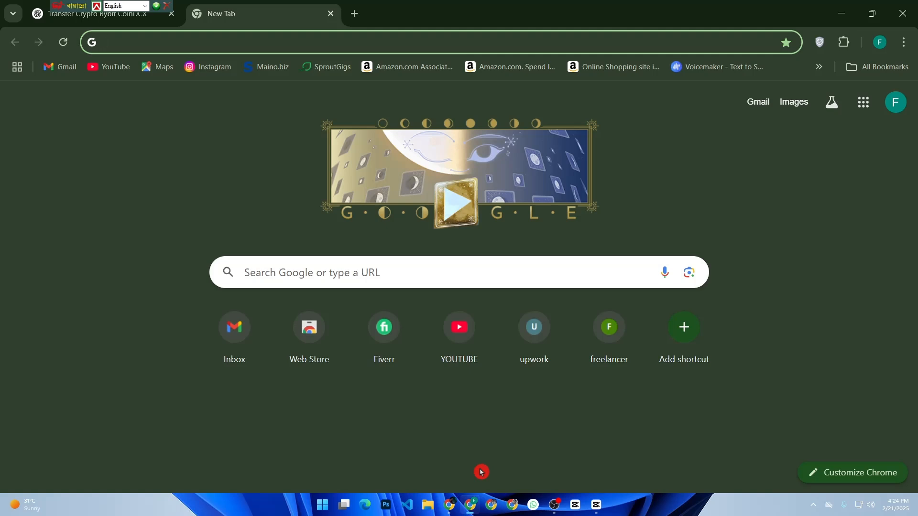
mouse_move(483, 443)
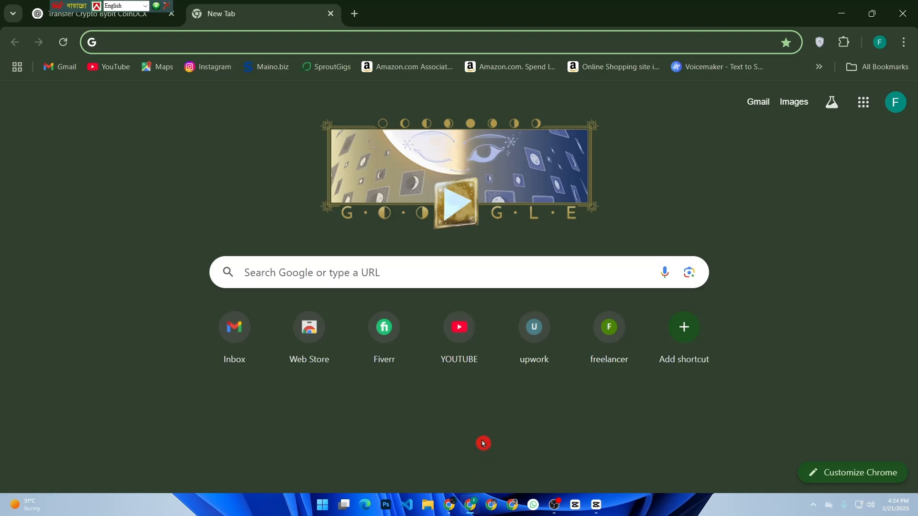
mouse_move(916, 515)
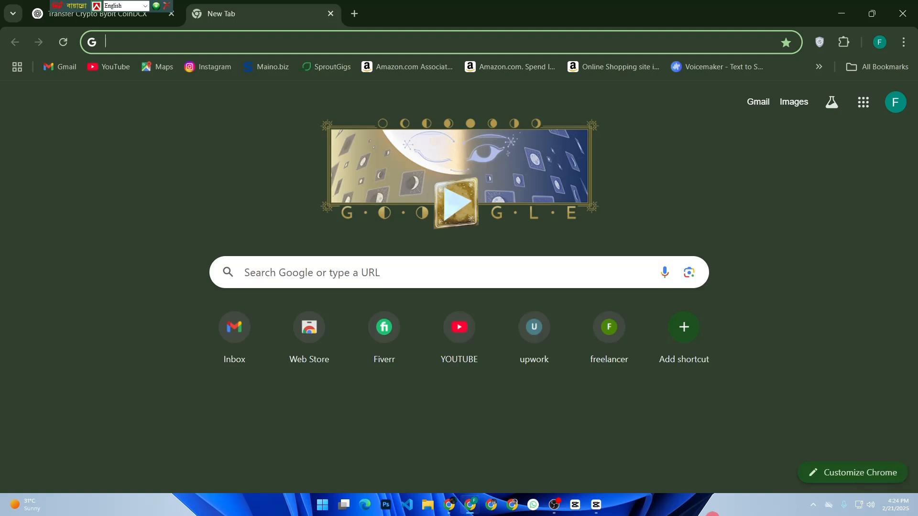
mouse_move(397, 331)
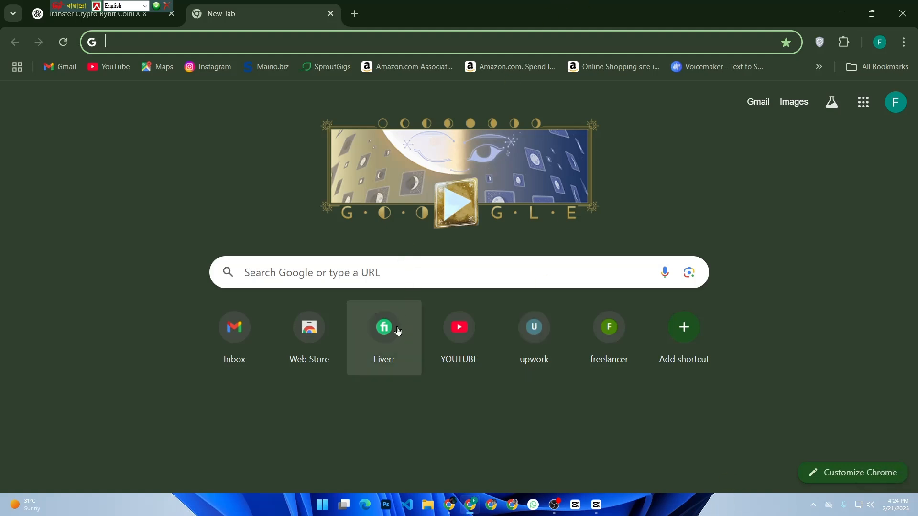
click(353, 13)
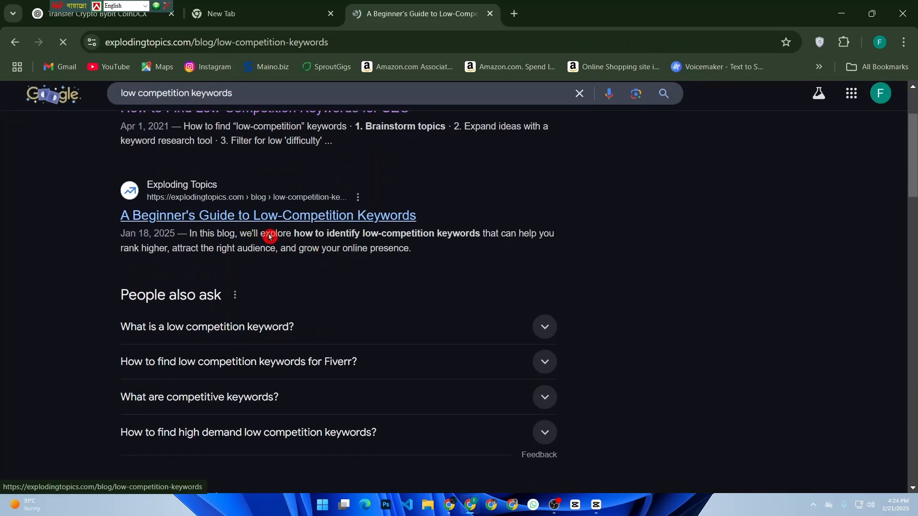
click(267, 216)
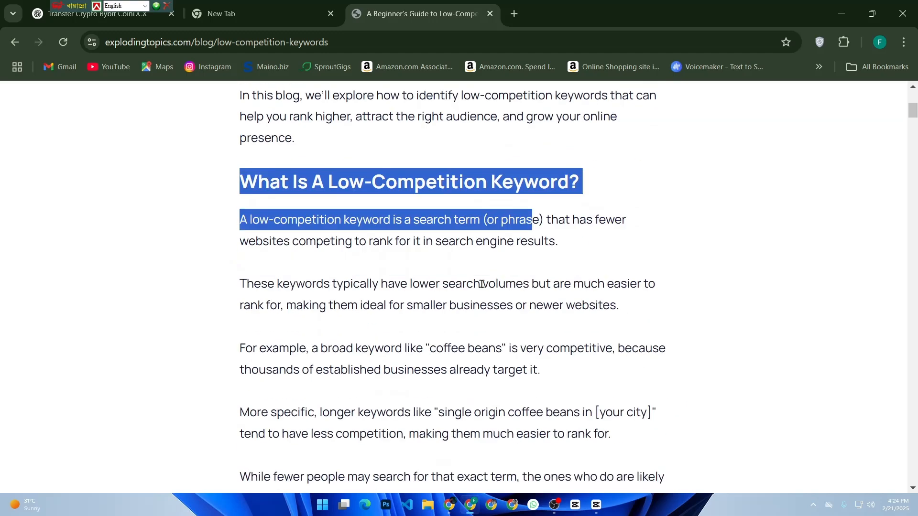
scroll(down, 3)
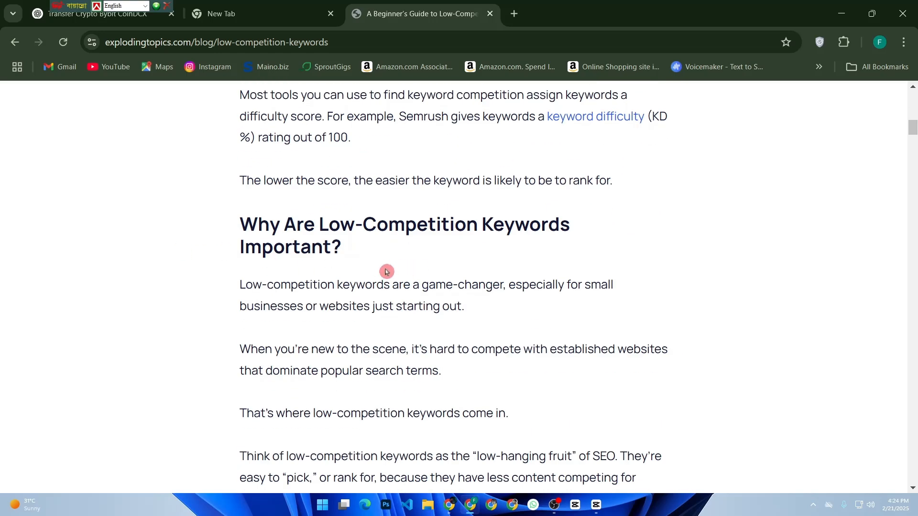
mouse_move(480, 273)
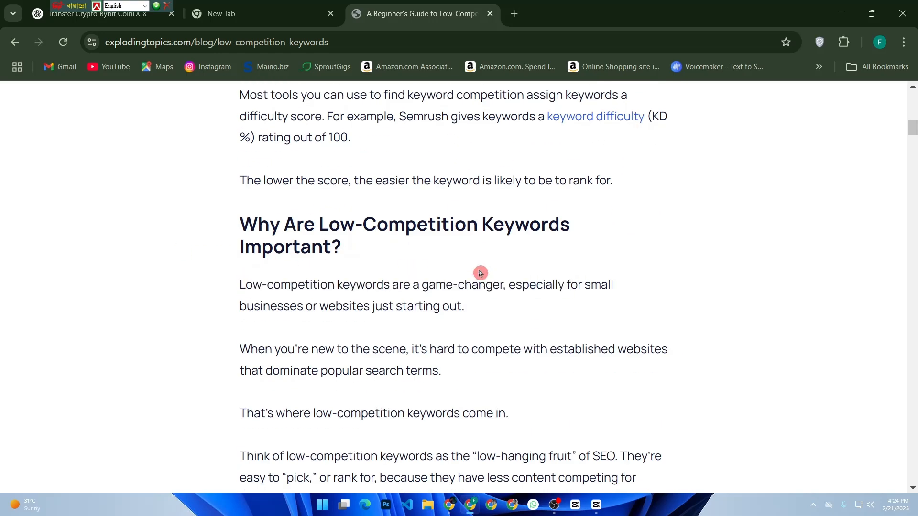
scroll(down, 3)
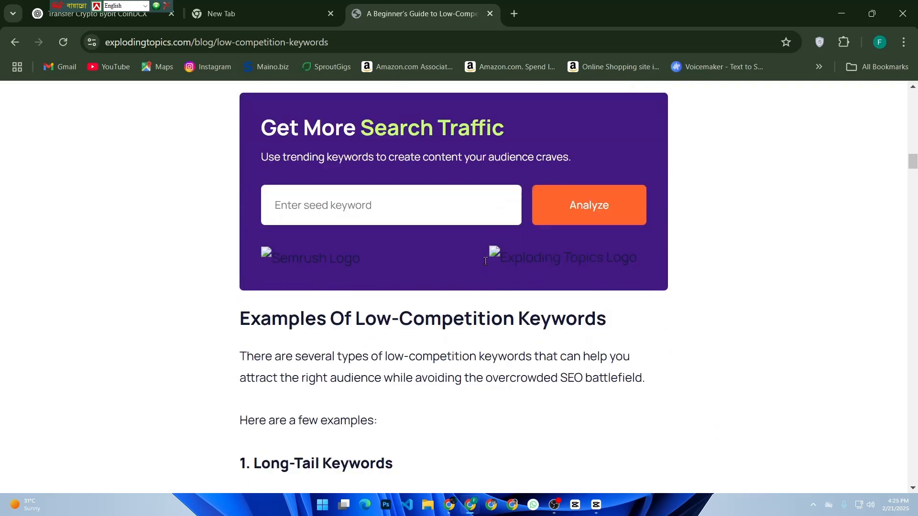
scroll(down, 3)
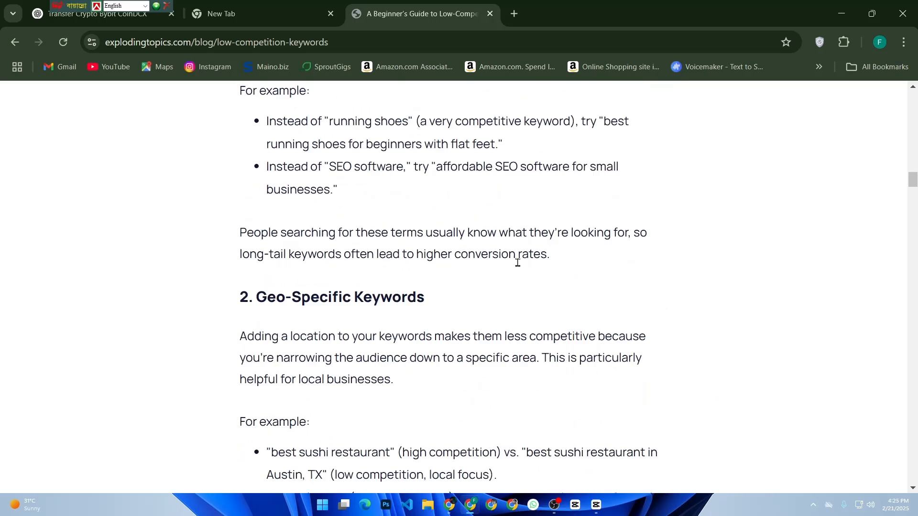
scroll(down, 3)
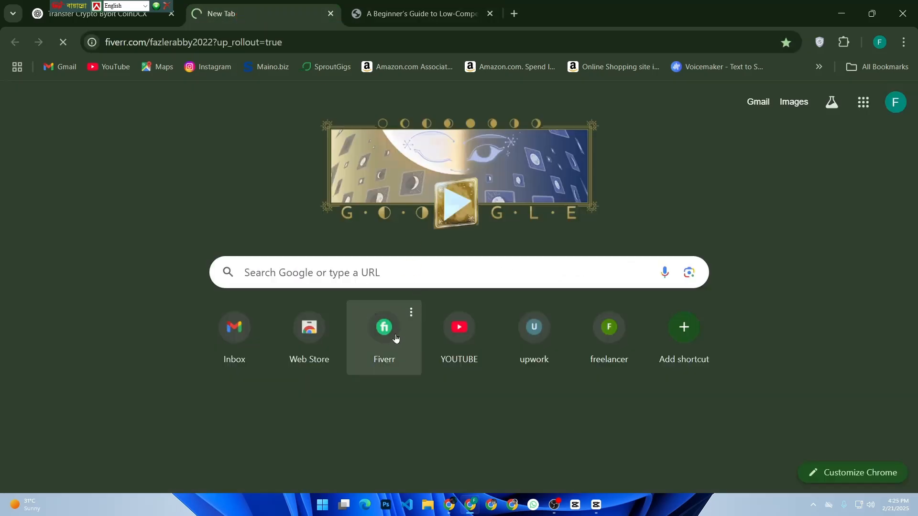
Open Fiverr, continue with the Google account, and enter 'logo desin' in the search box.
click(384, 326)
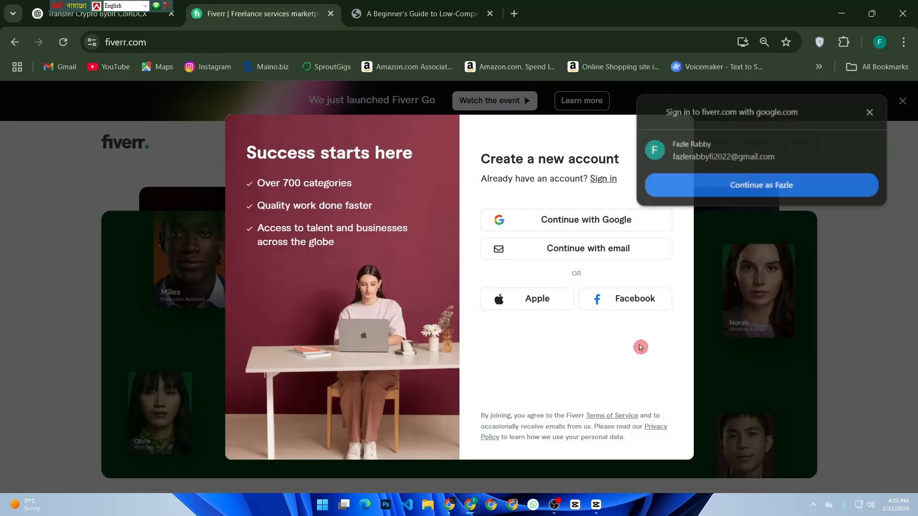
click(760, 185)
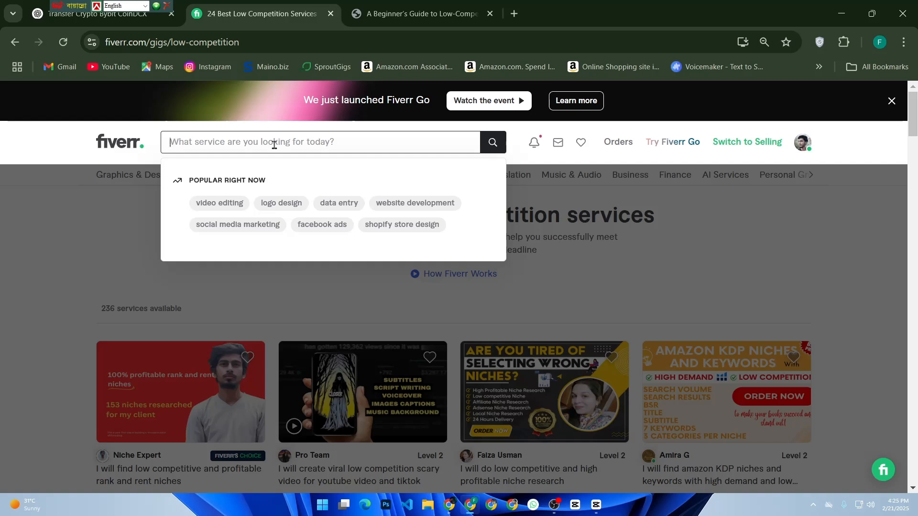
text(logo)
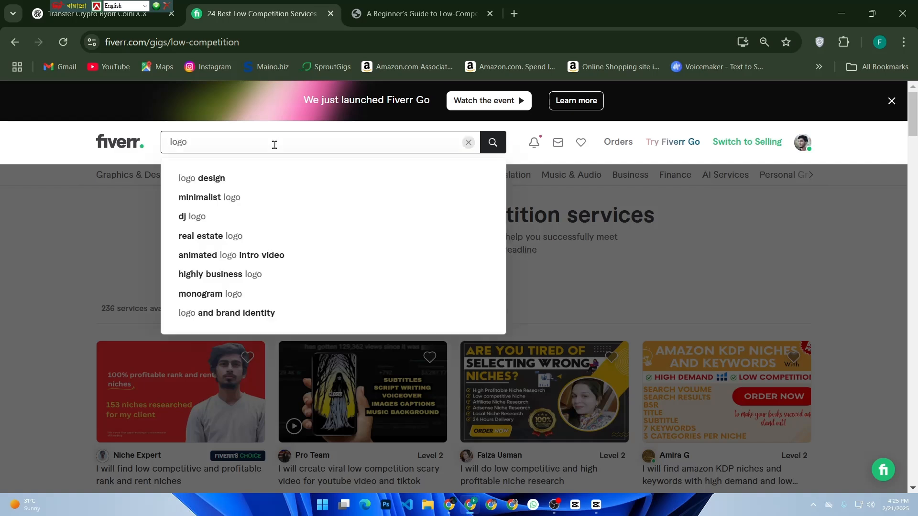
text(desin)
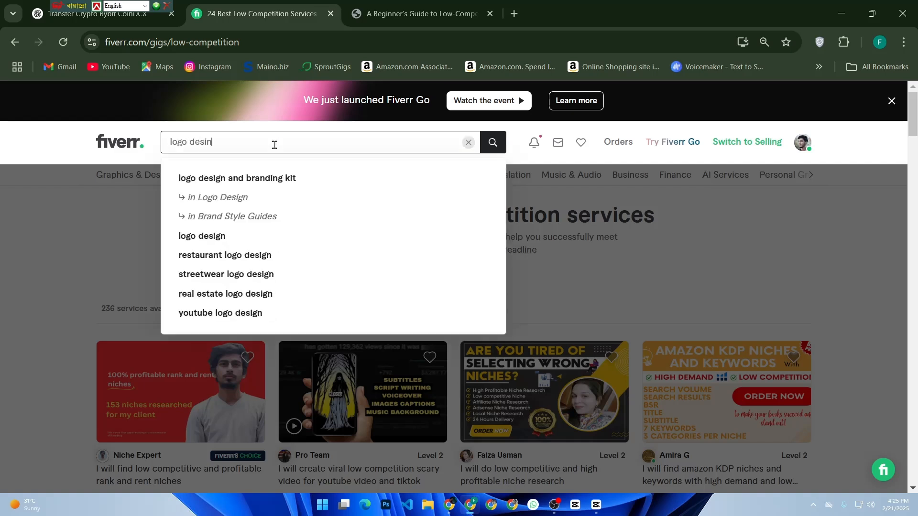
mouse_move(247, 247)
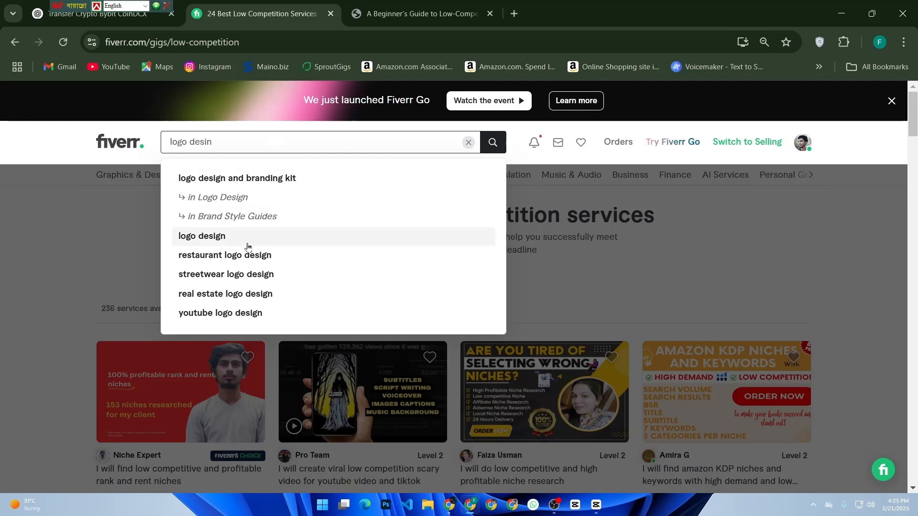
Search Fiverr for 'logo design', note 140,000+ results, and check the guide's address.
click(201, 235)
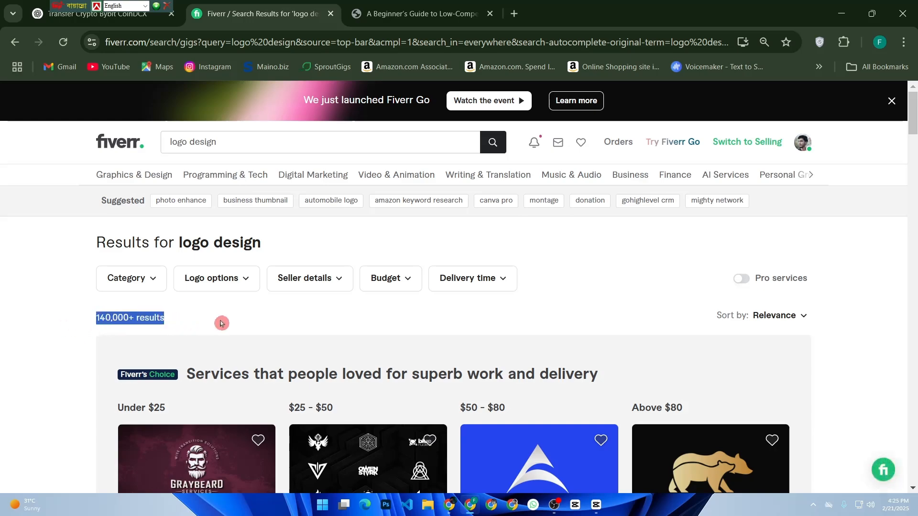
scroll(down, 3)
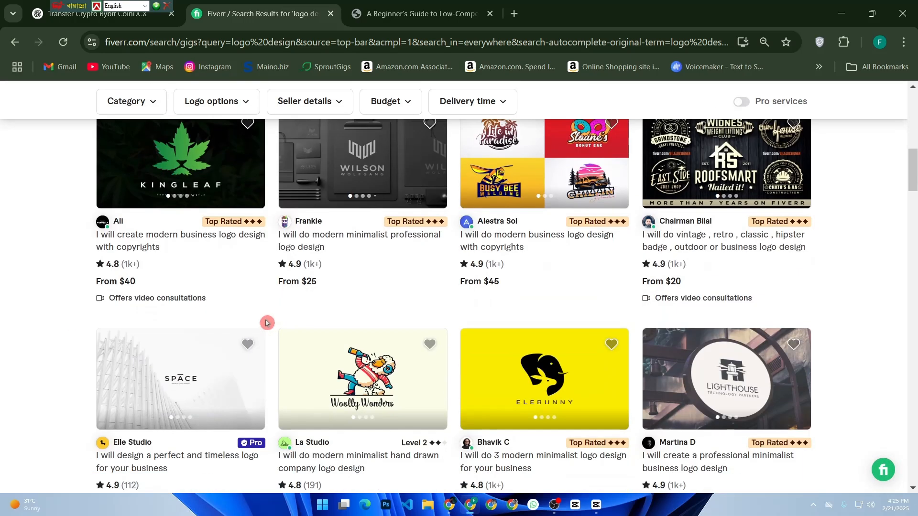
scroll(up, 3)
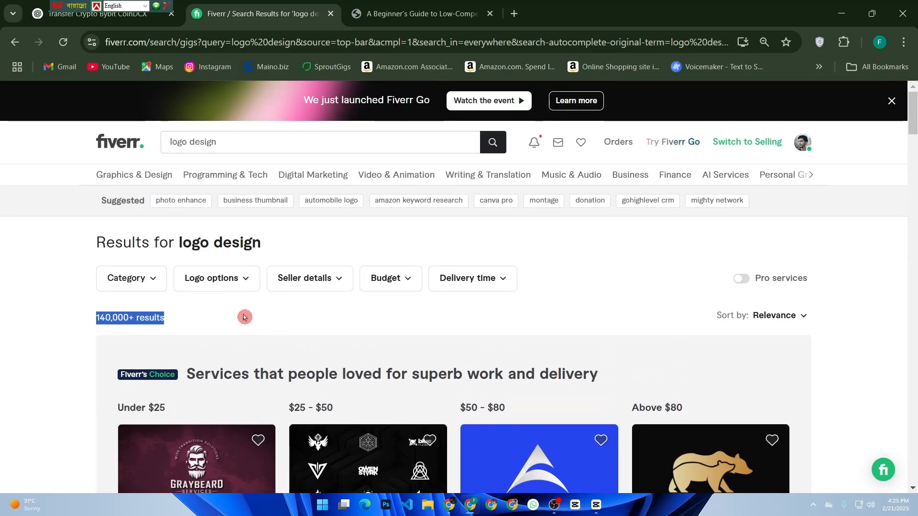
mouse_move(216, 278)
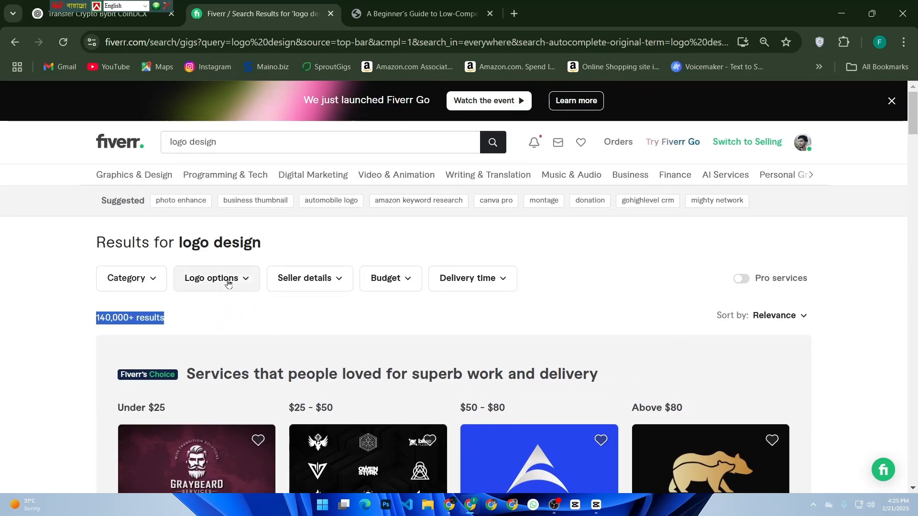
click(420, 13)
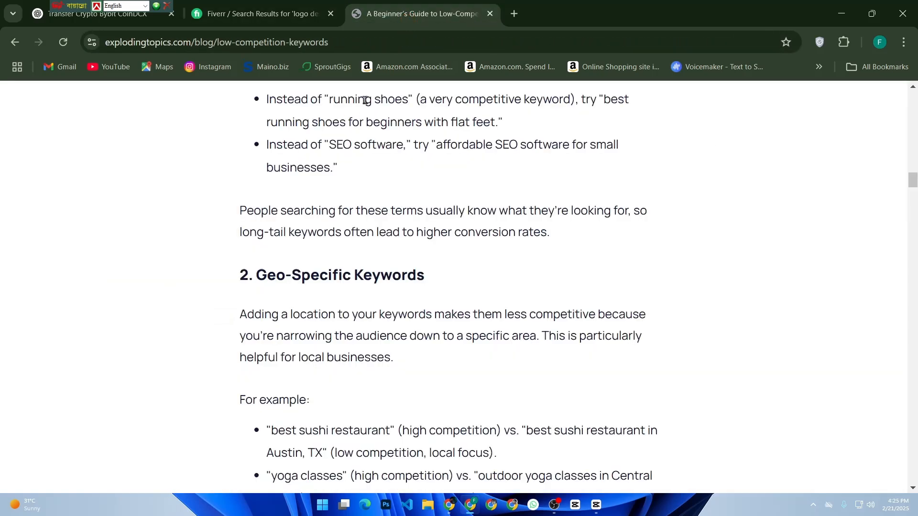
click(235, 42)
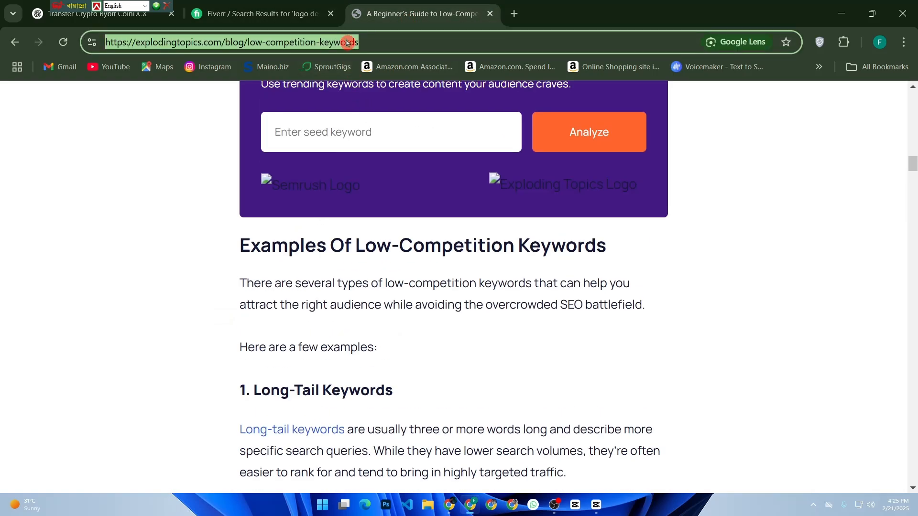
click(261, 14)
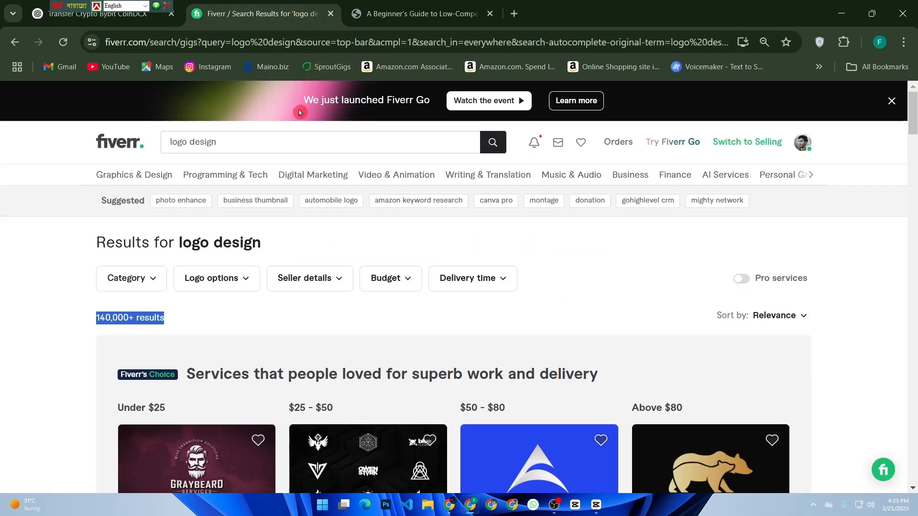
mouse_move(302, 224)
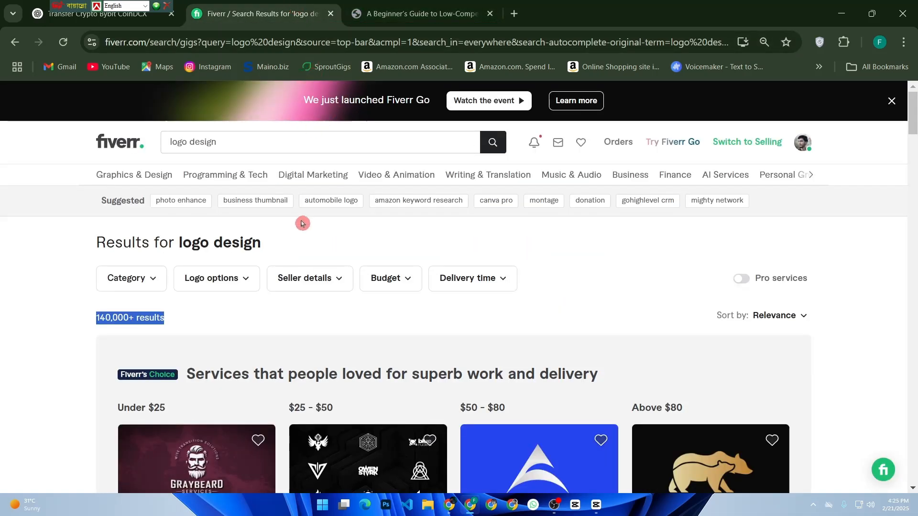
Google graphic design and browse the Keywords Everywhere Top 862 Graphic Design keywords list.
click(419, 14)
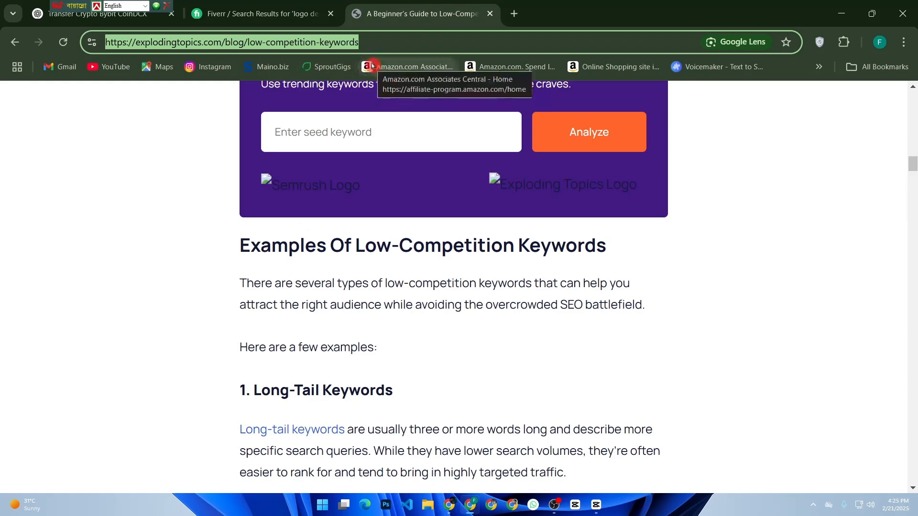
text(grapic design)
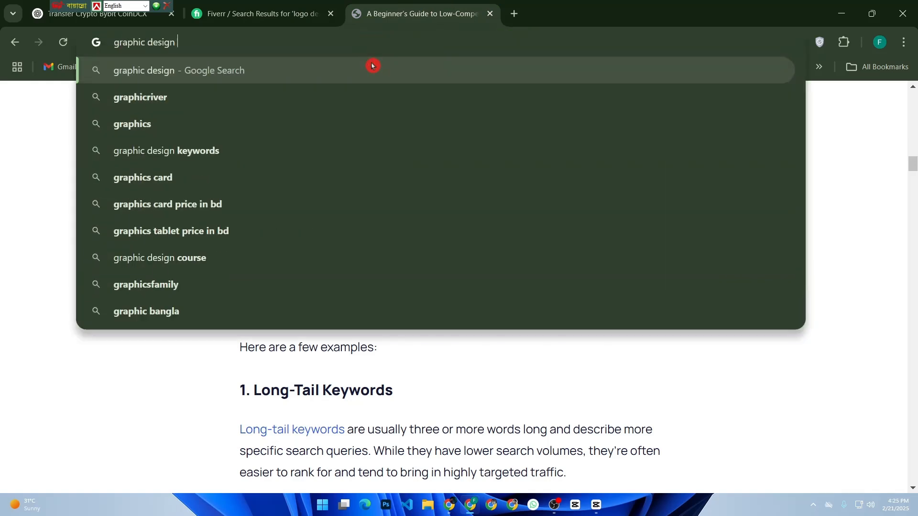
click(166, 151)
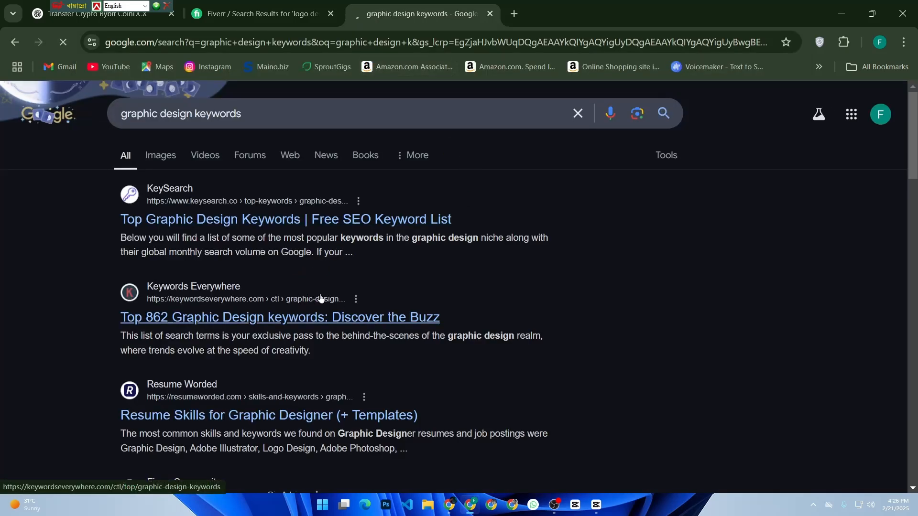
click(279, 316)
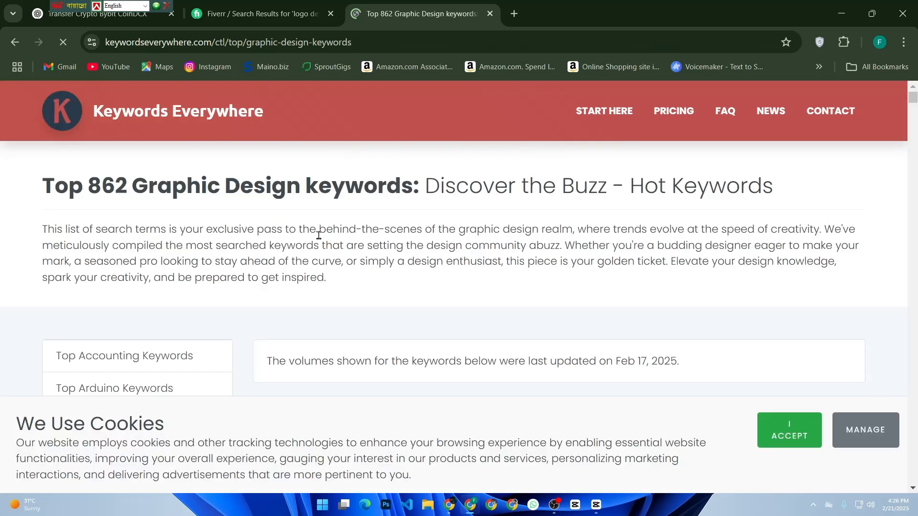
scroll(down, 3)
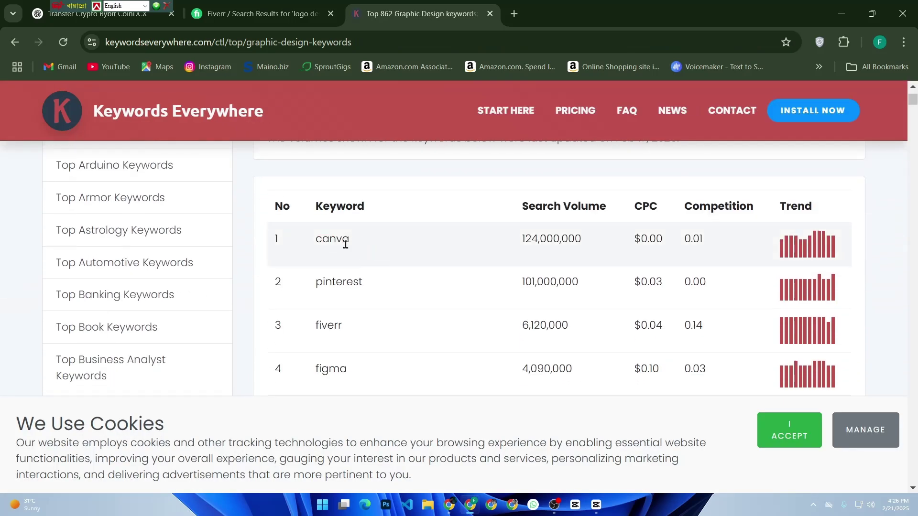
mouse_move(578, 312)
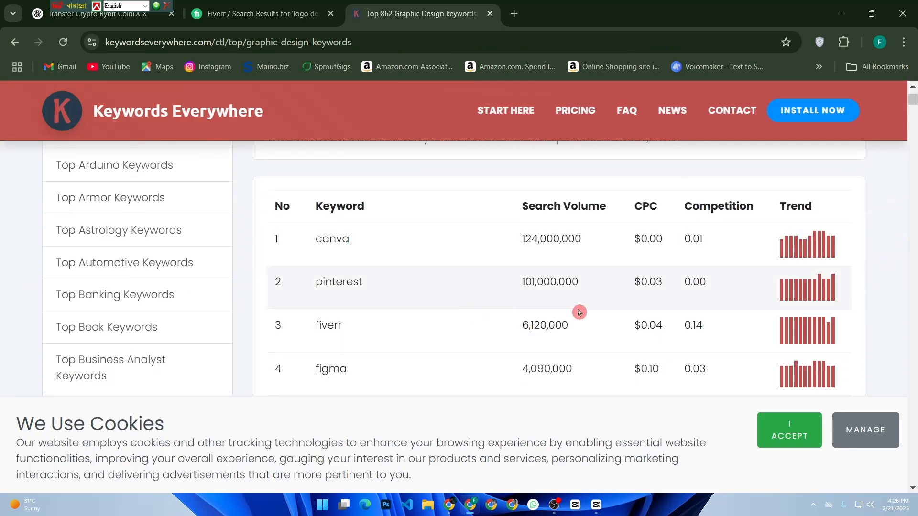
scroll(down, 3)
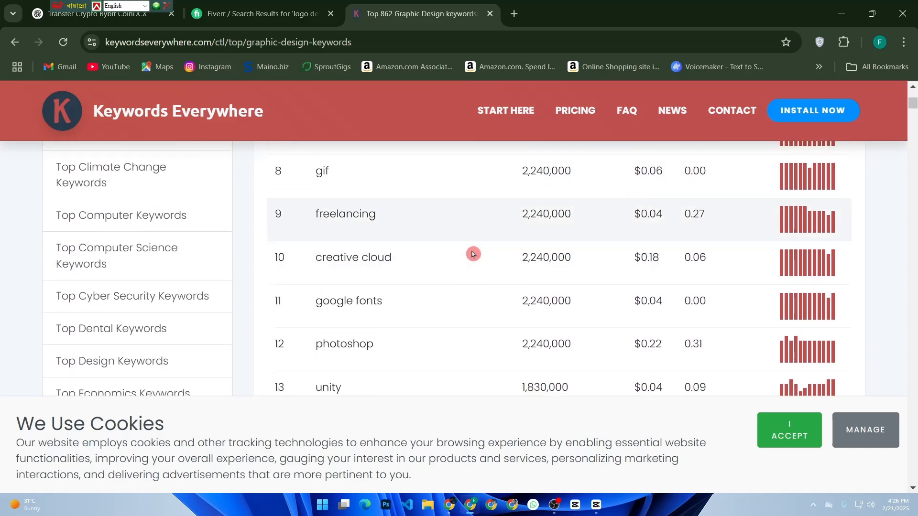
click(258, 13)
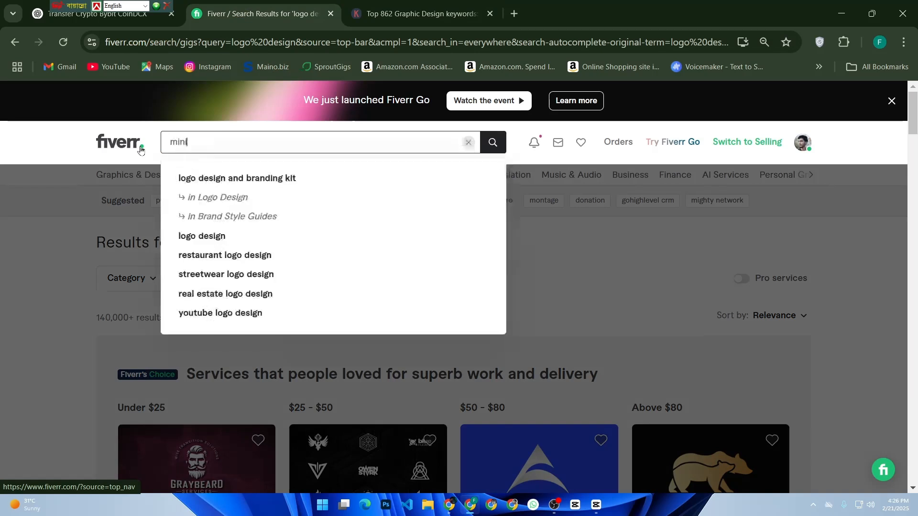
Search 'minimalist logo design' (110,000+ results), then pick the suggested term 'simple logo'.
text(mini)
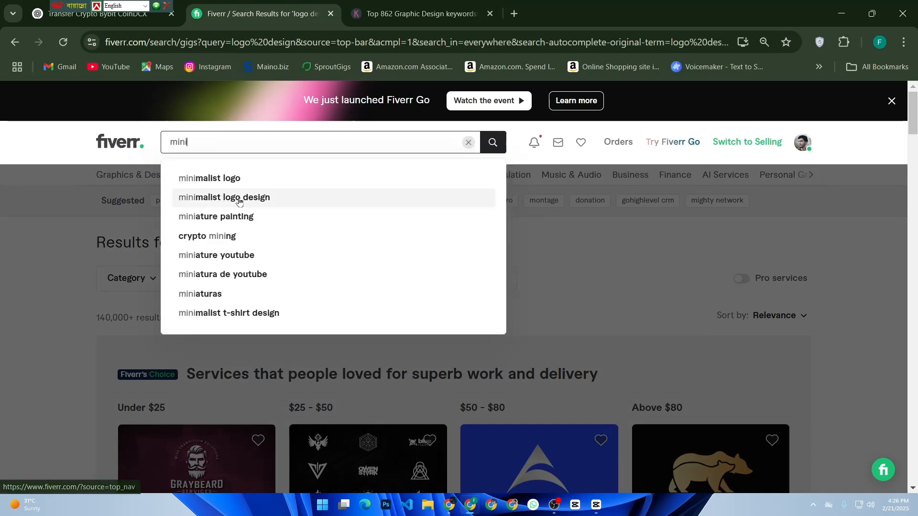
click(224, 197)
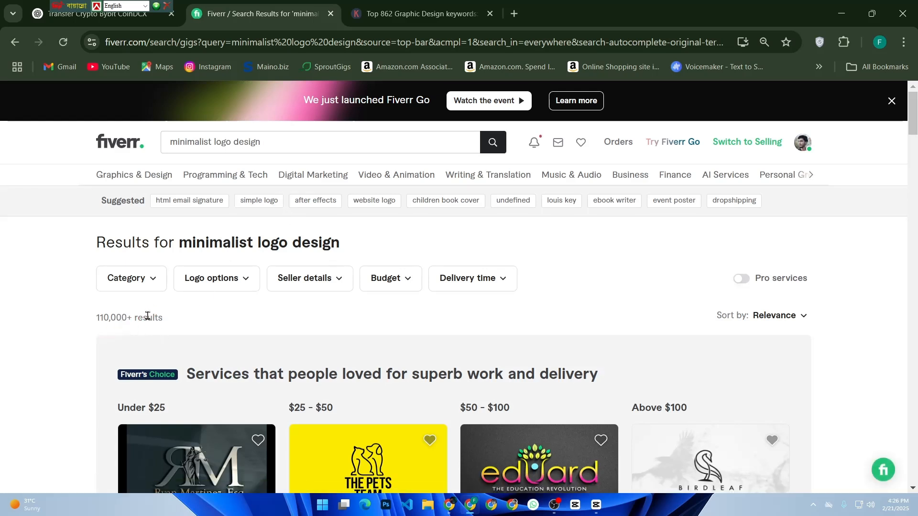
click(256, 142)
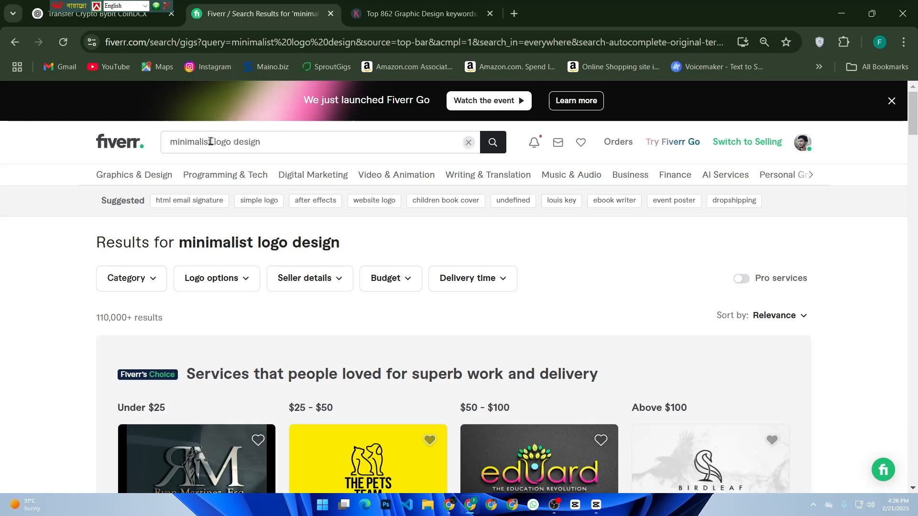
double_click(189, 141)
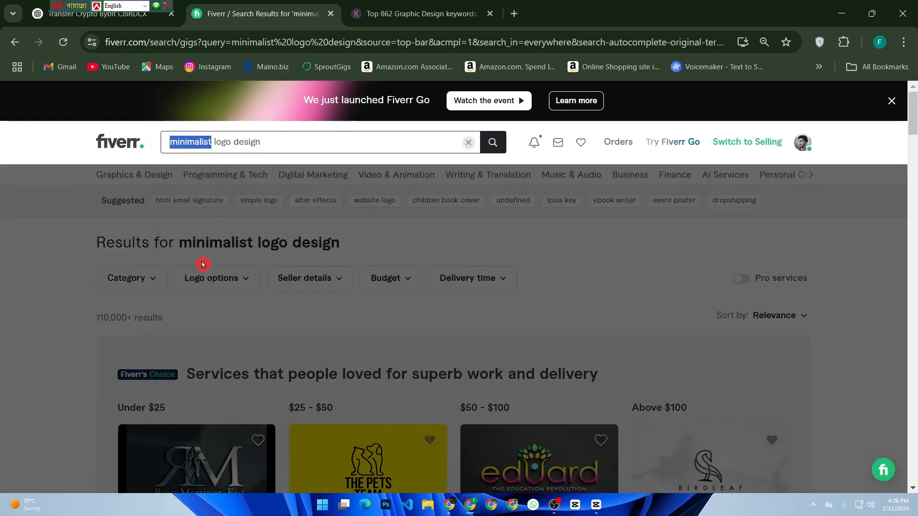
mouse_move(107, 229)
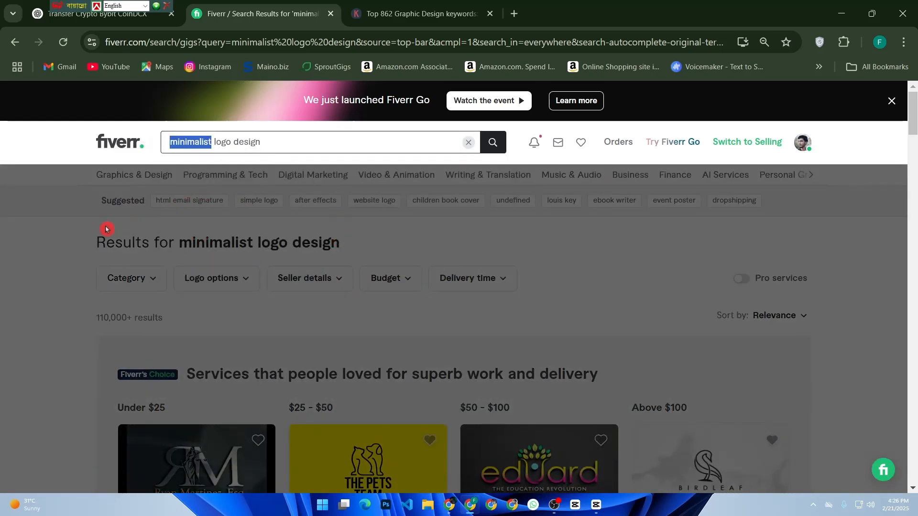
click(467, 143)
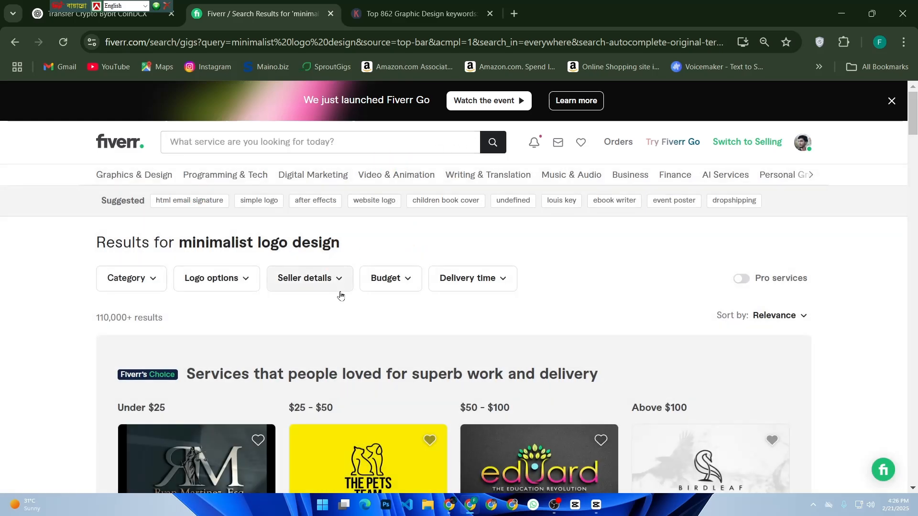
scroll(down, 3)
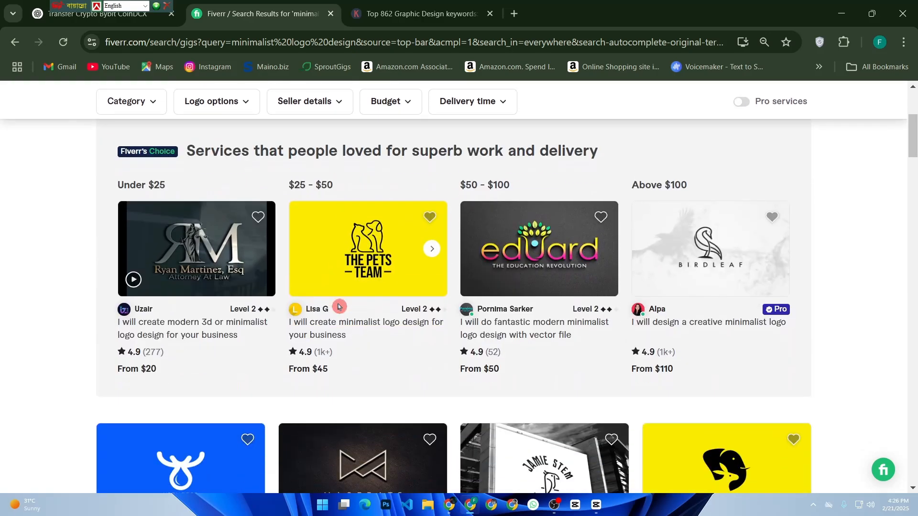
scroll(up, 3)
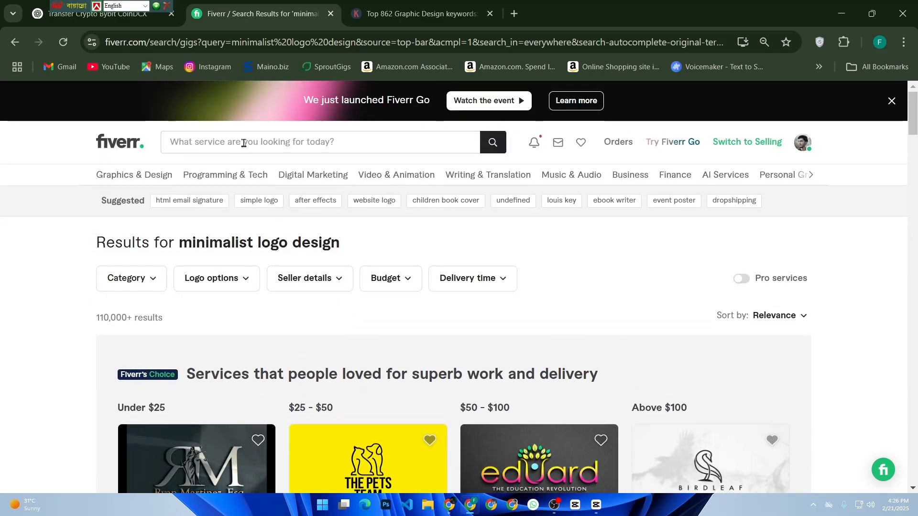
click(258, 201)
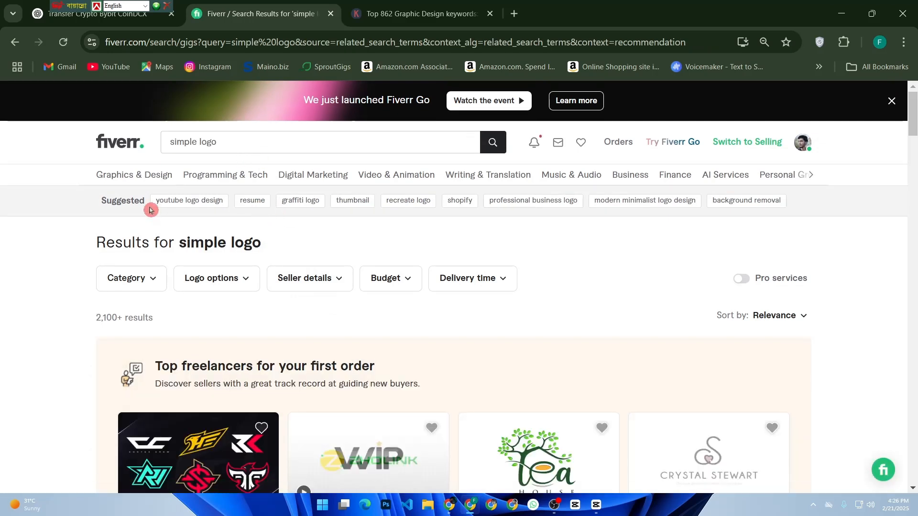
mouse_move(252, 201)
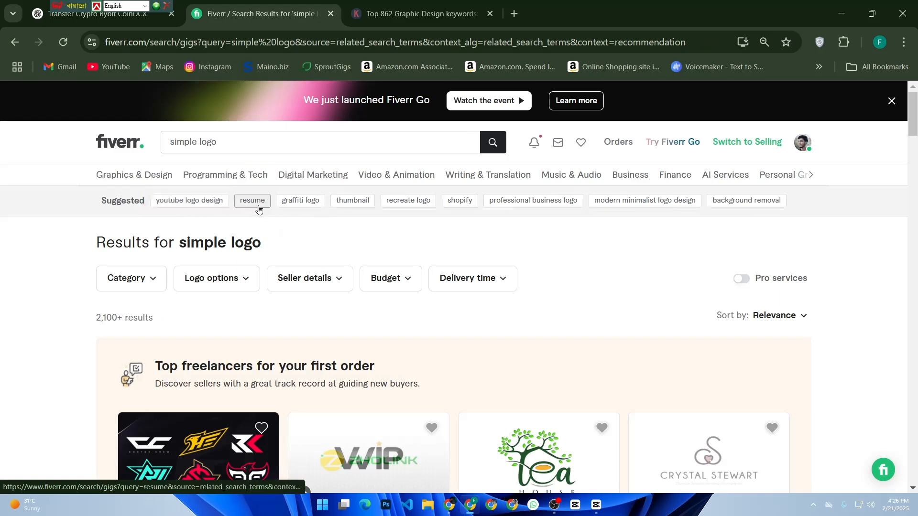
Return to the Keywords Everywhere graphic design keyword list after reviewing 'simple logo' results.
click(420, 13)
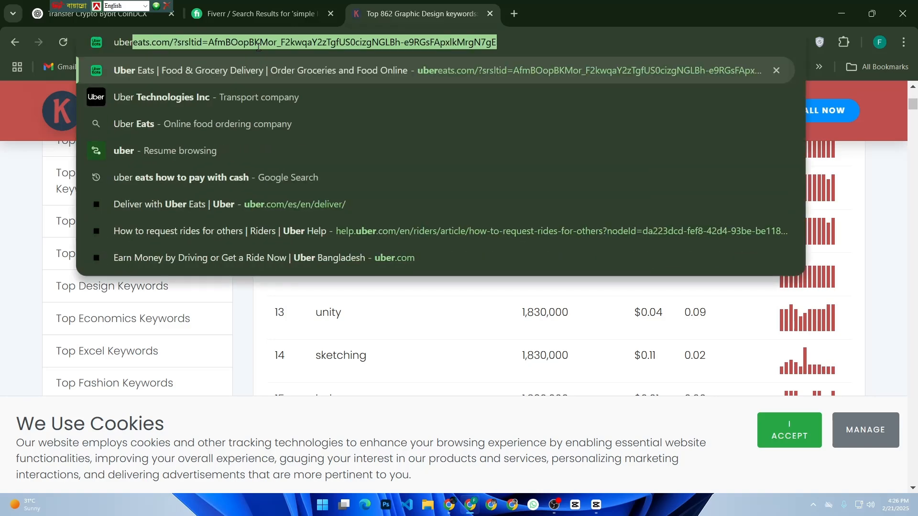
Google 'ubersuggest extension' and view its Chrome Web Store page screenshots.
text(ubersu)
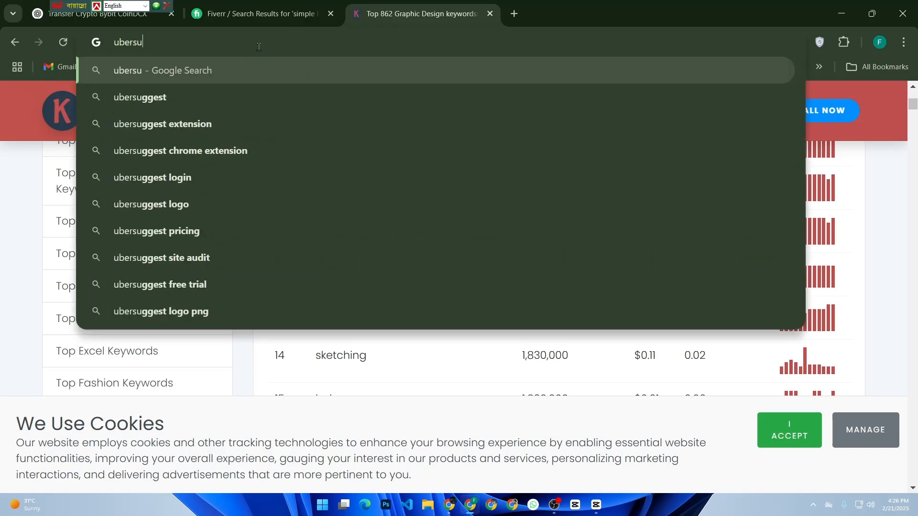
text(ggest)
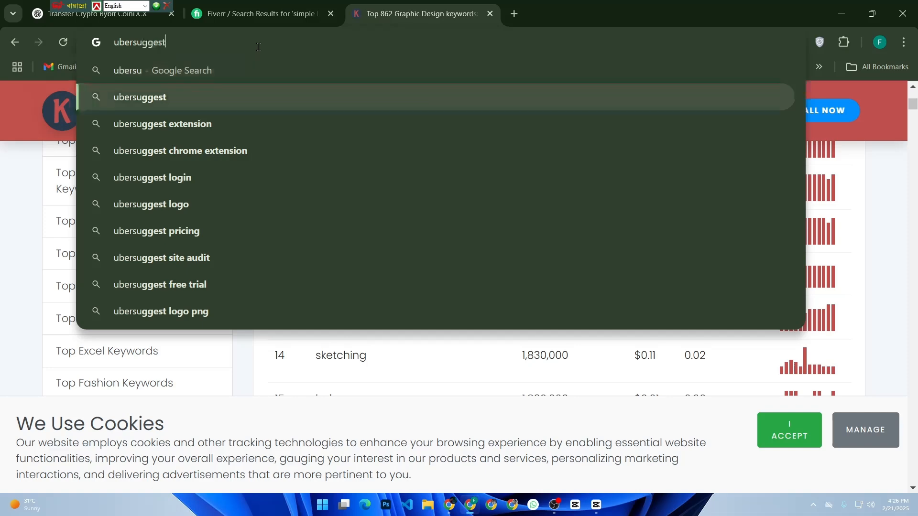
click(162, 123)
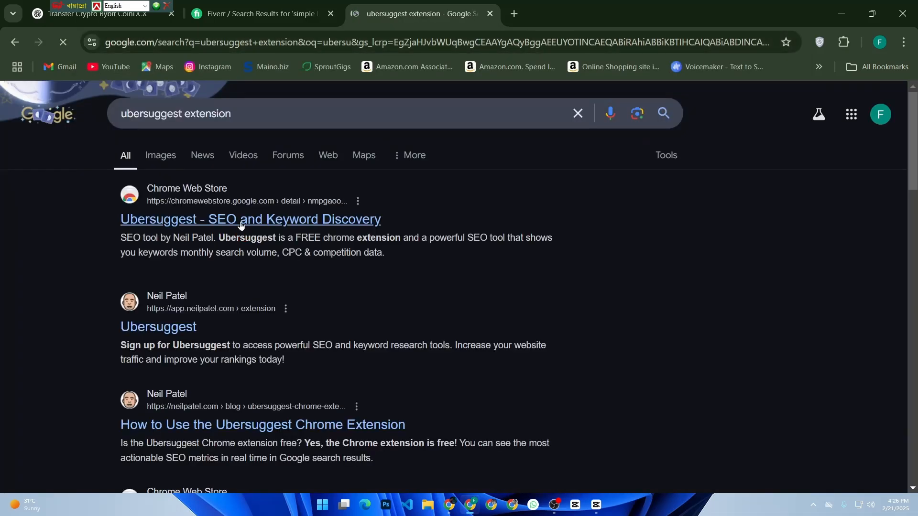
click(250, 219)
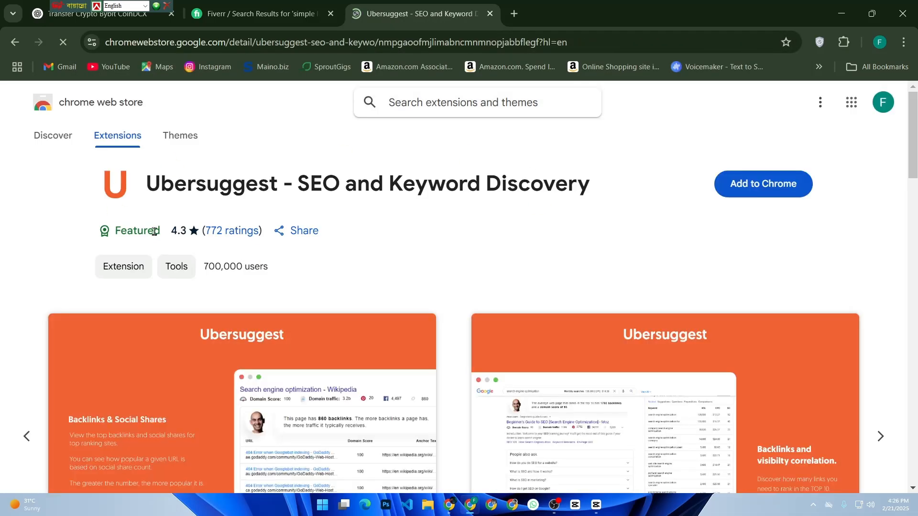
scroll(down, 3)
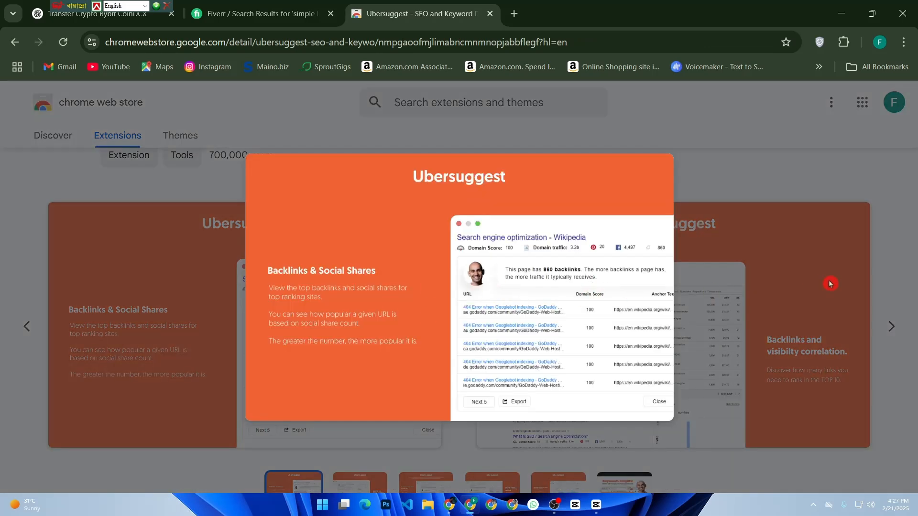
Try suggested terms, search 'recreate logo' (1,500+ results), and open a top vector tracing gig.
click(257, 14)
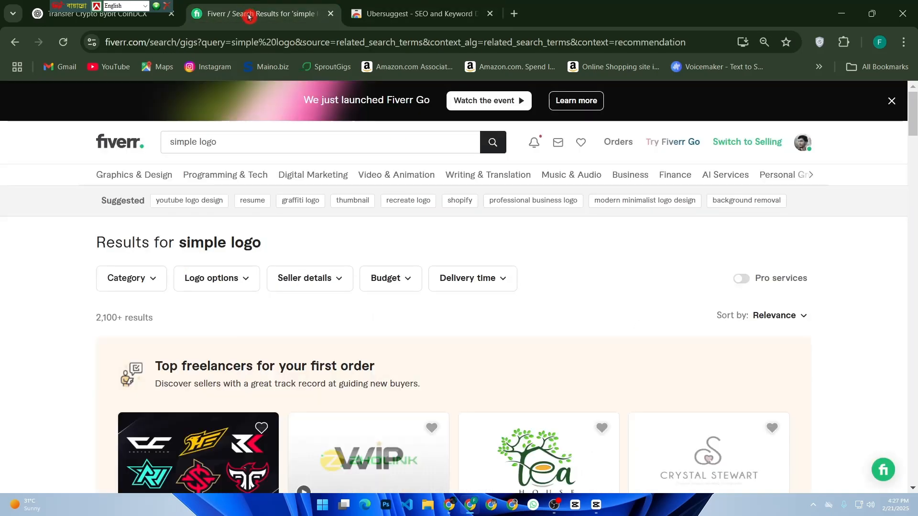
click(252, 200)
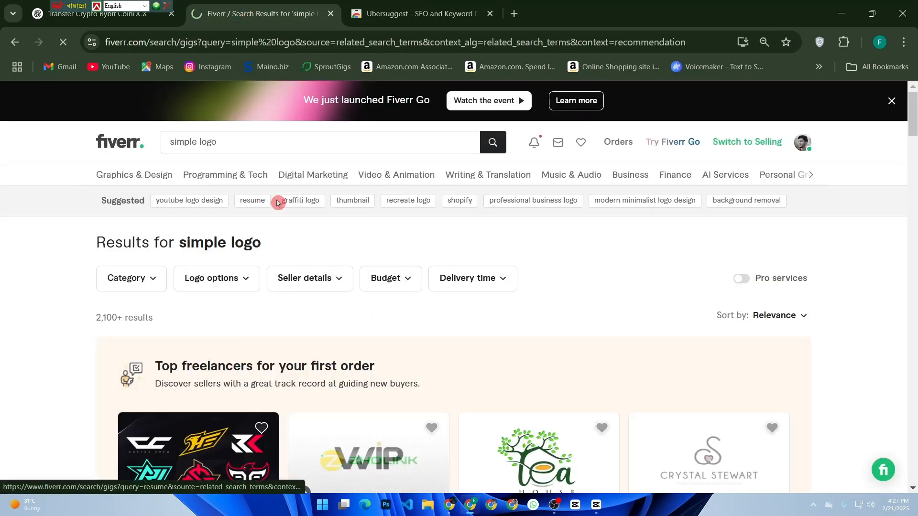
click(253, 200)
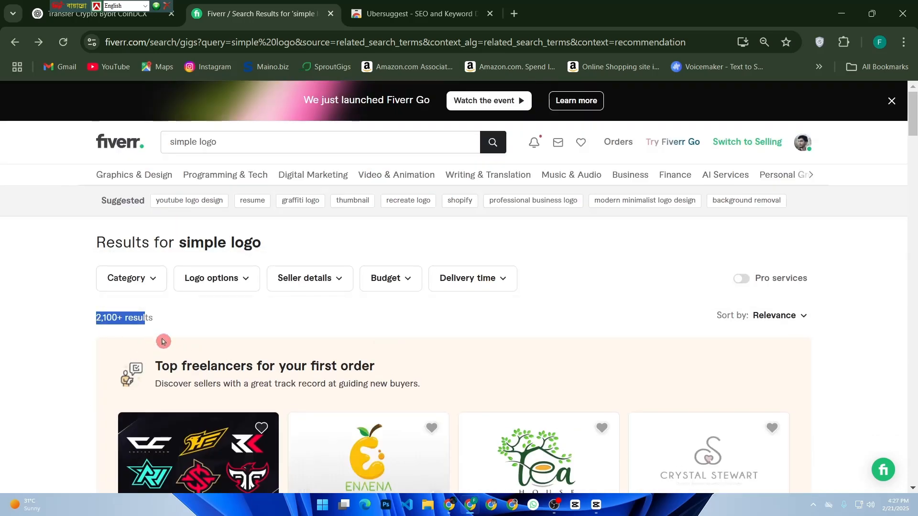
mouse_move(316, 240)
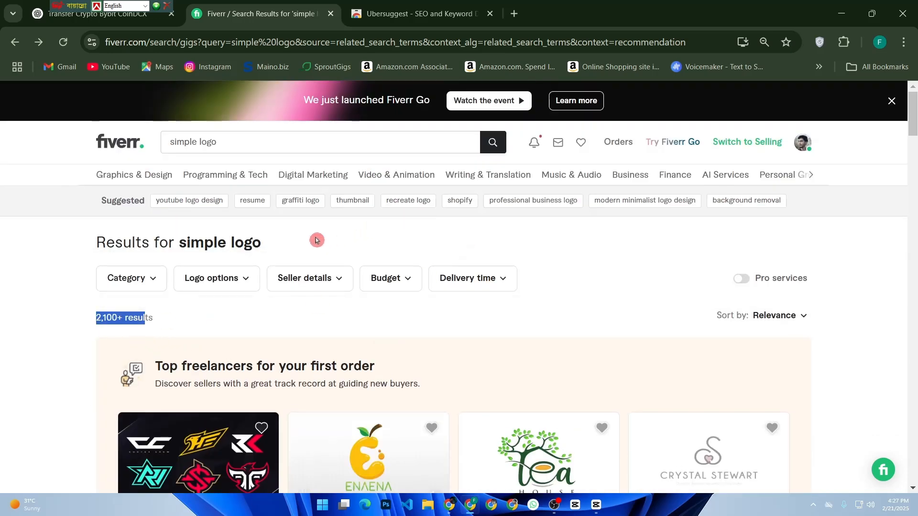
click(407, 200)
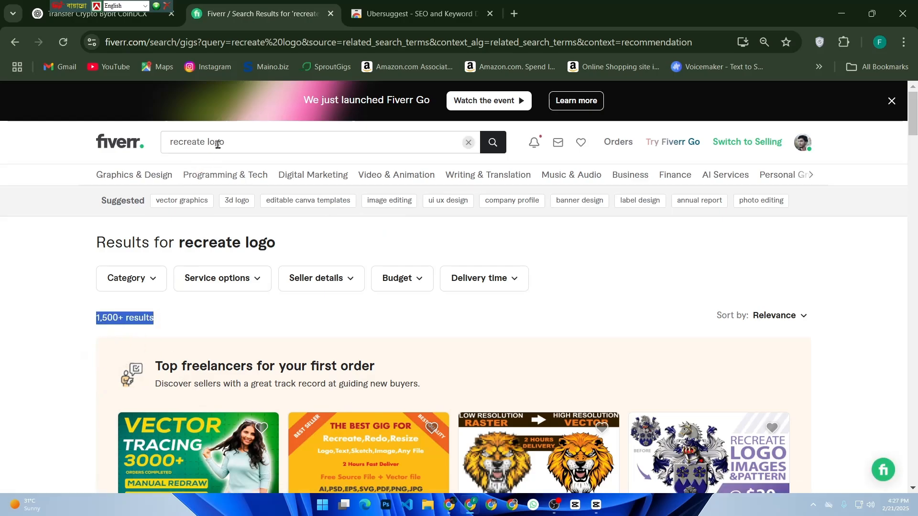
scroll(down, 3)
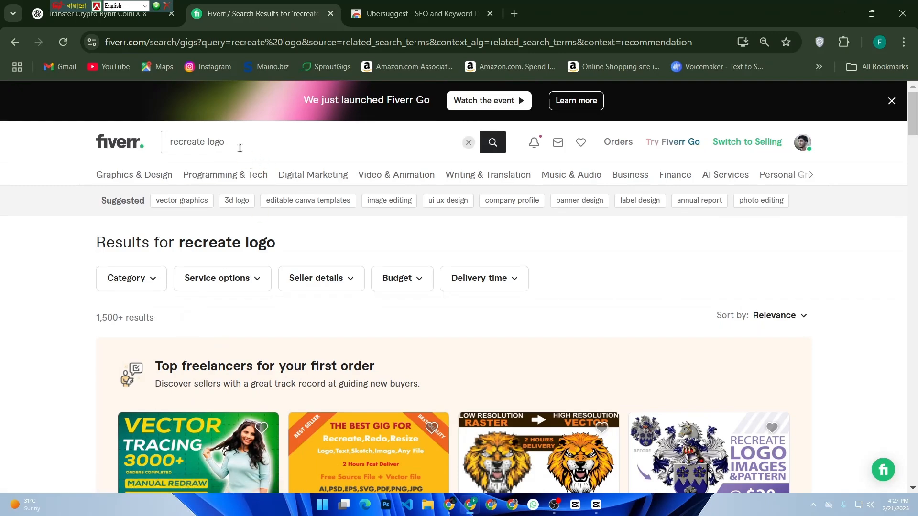
click(416, 14)
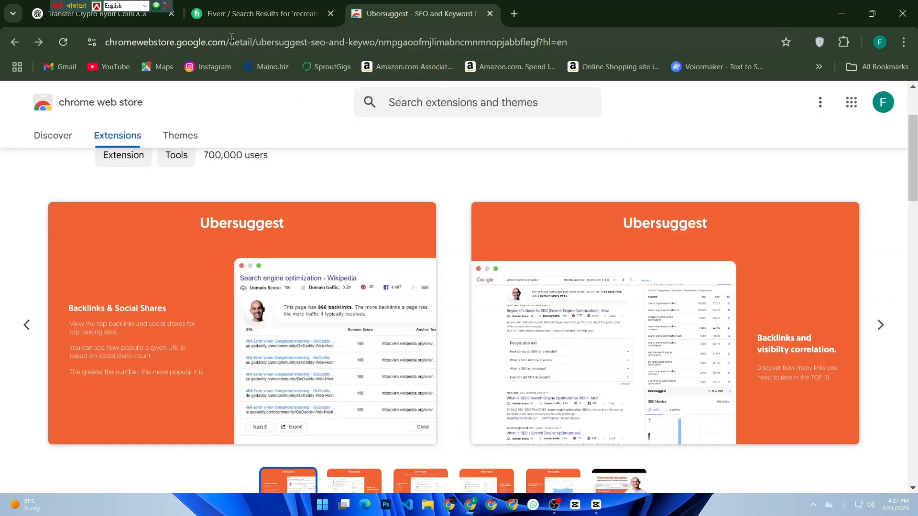
click(261, 13)
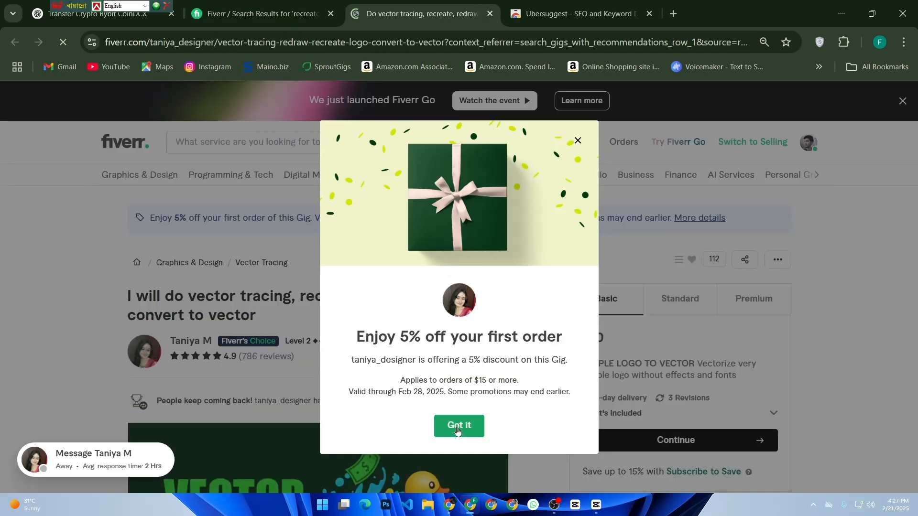
Dismiss the 5% discount offer, check Related tags, and open the vector logo tag page.
click(459, 426)
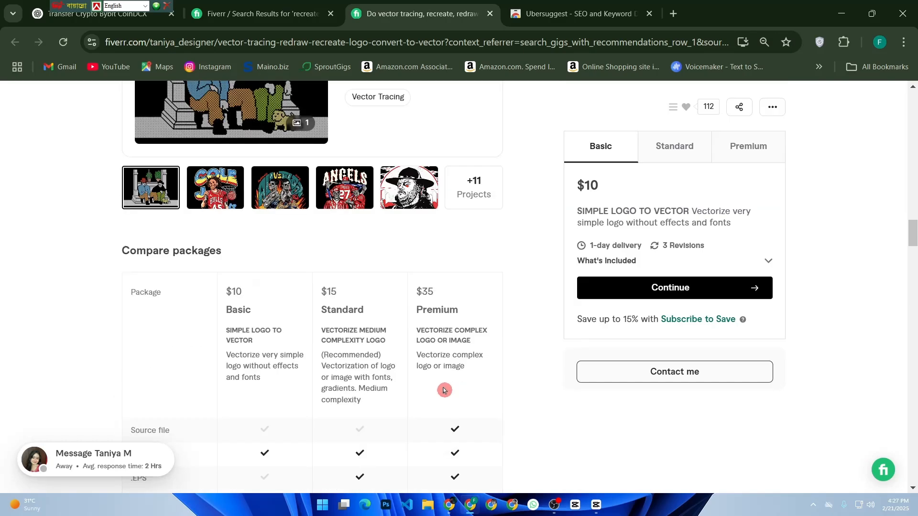
scroll(down, 3)
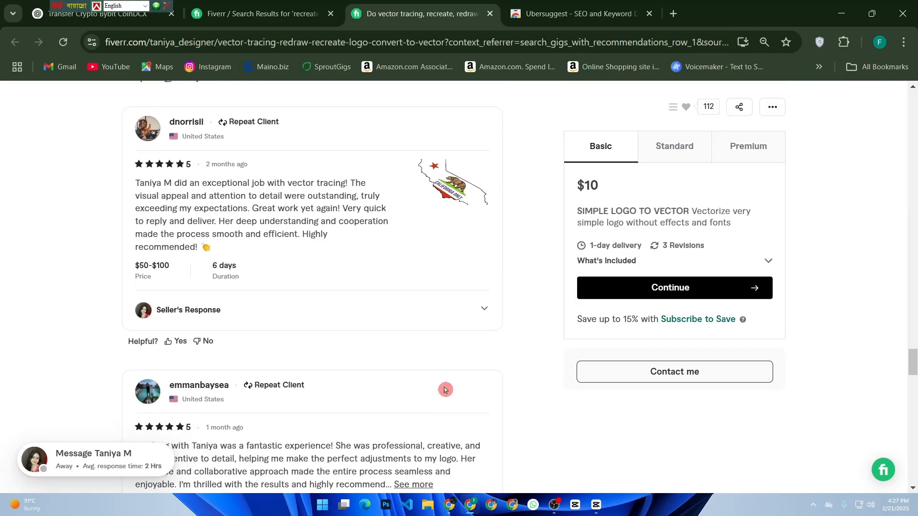
scroll(down, 3)
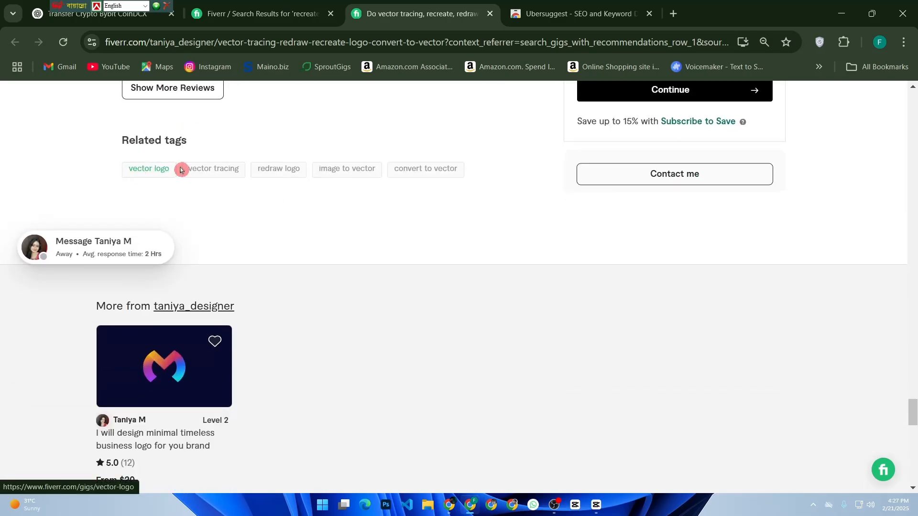
mouse_move(213, 169)
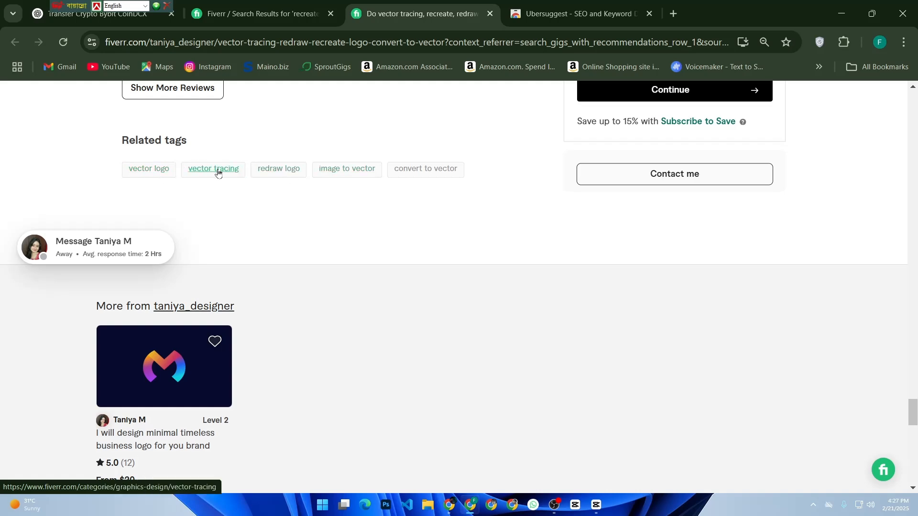
click(148, 169)
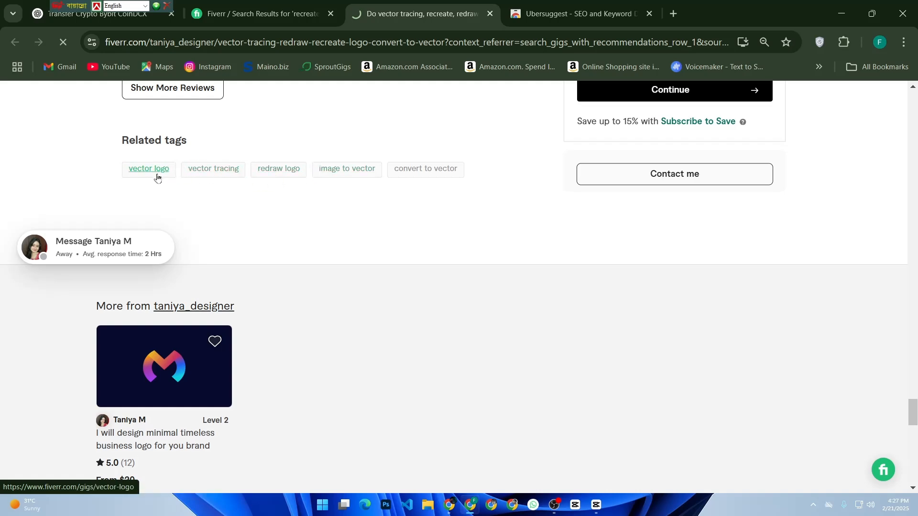
click(148, 169)
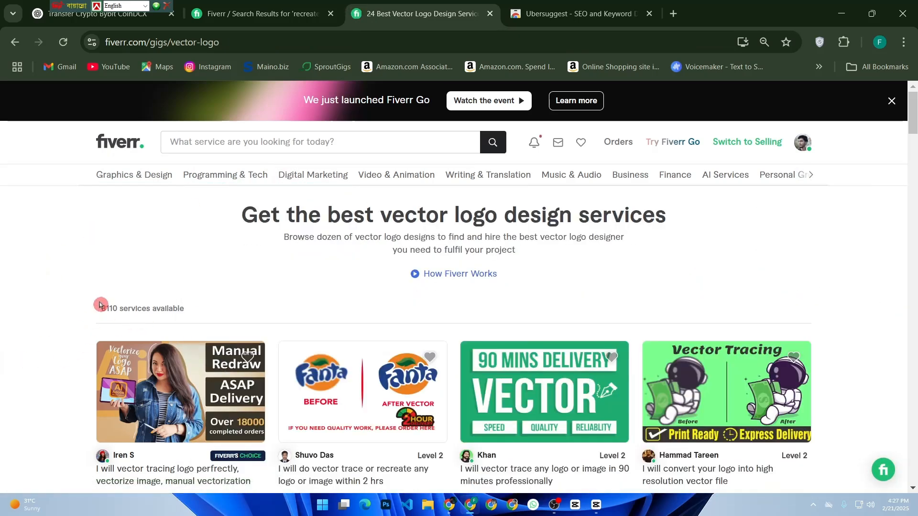
click(543, 392)
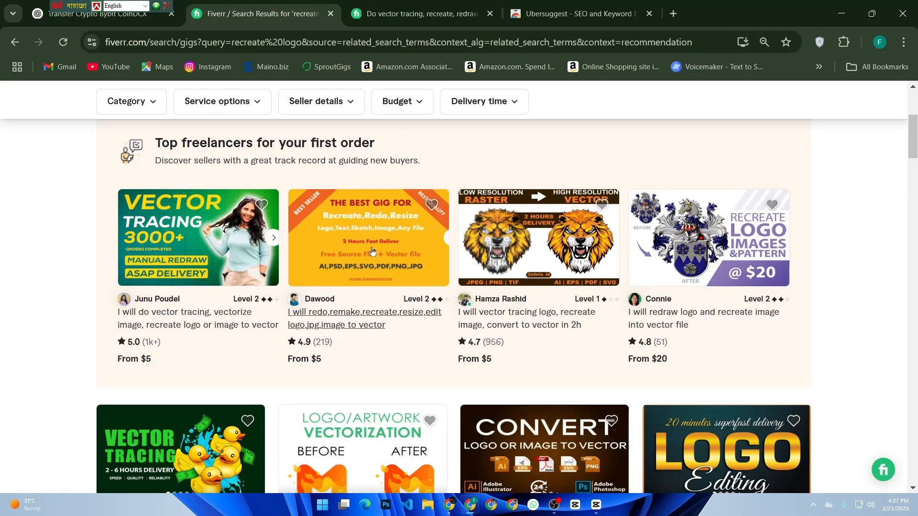
mouse_move(395, 219)
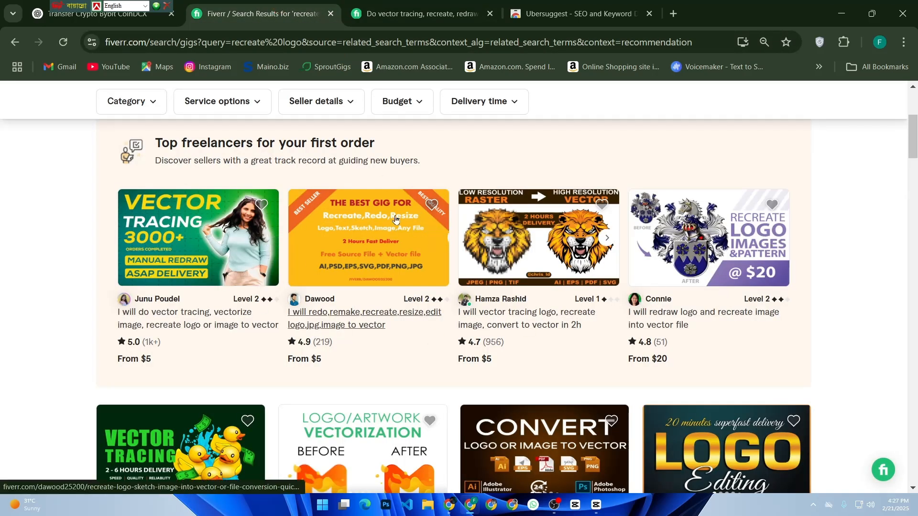
mouse_move(426, 272)
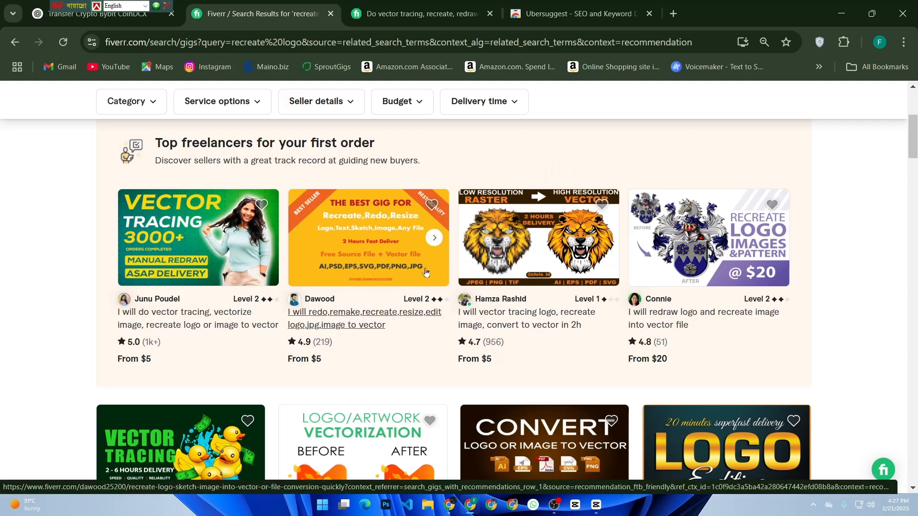
mouse_move(230, 294)
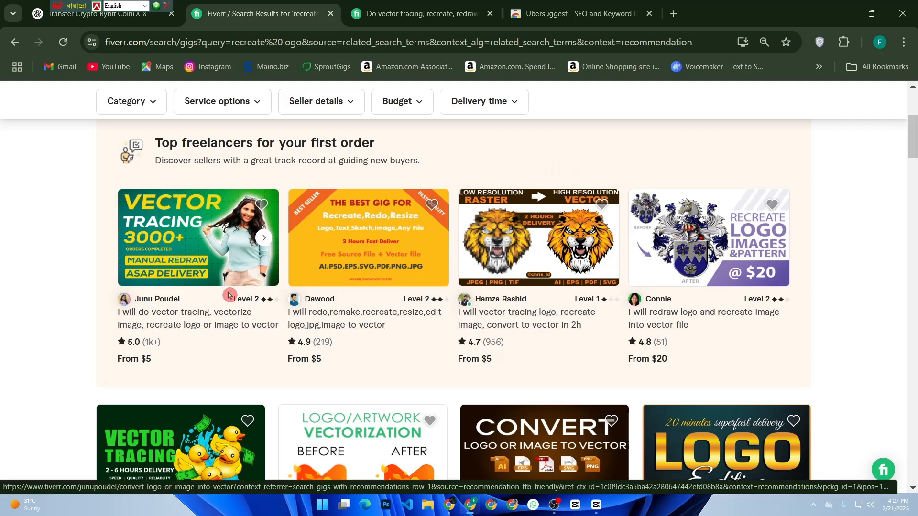
Open Dawood's $5 redo/remake/recreate logo gig from the Top freelancers row.
click(367, 238)
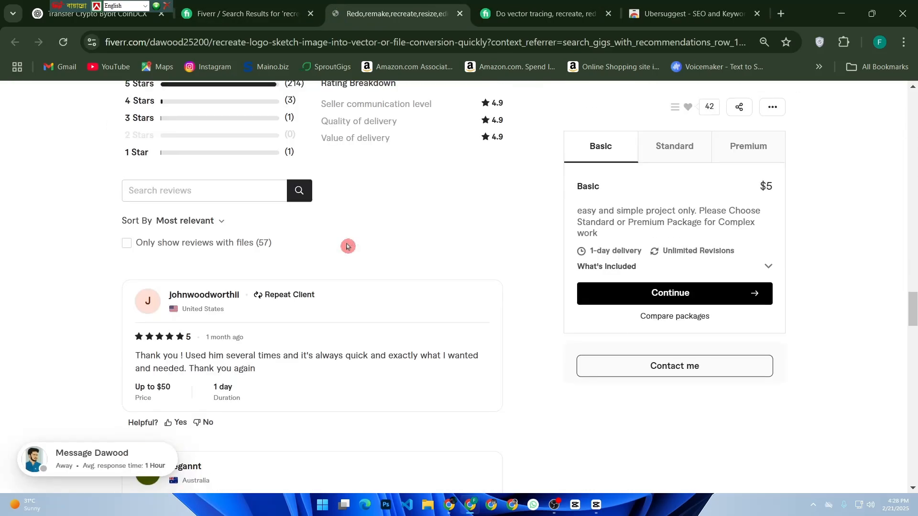
Check the jpeg to vector tag from Dawood's related tags, then return to the gig.
scroll(down, 3)
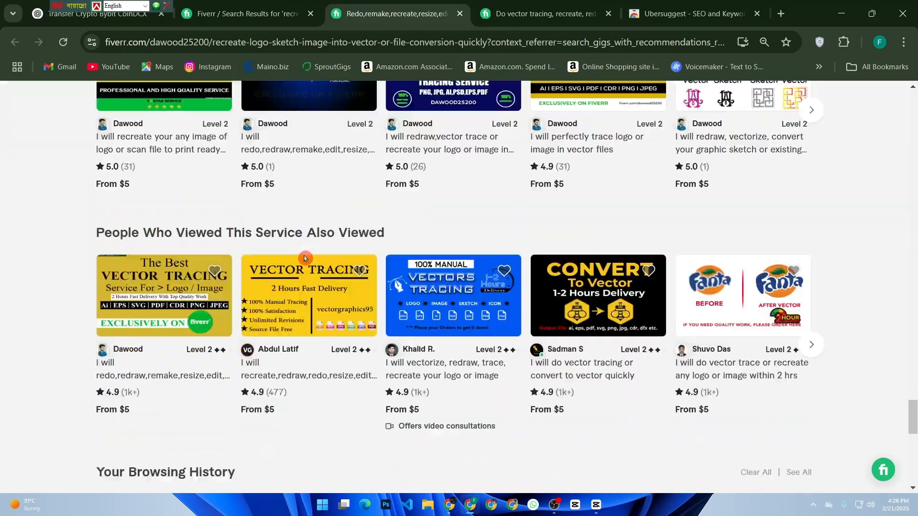
scroll(up, 3)
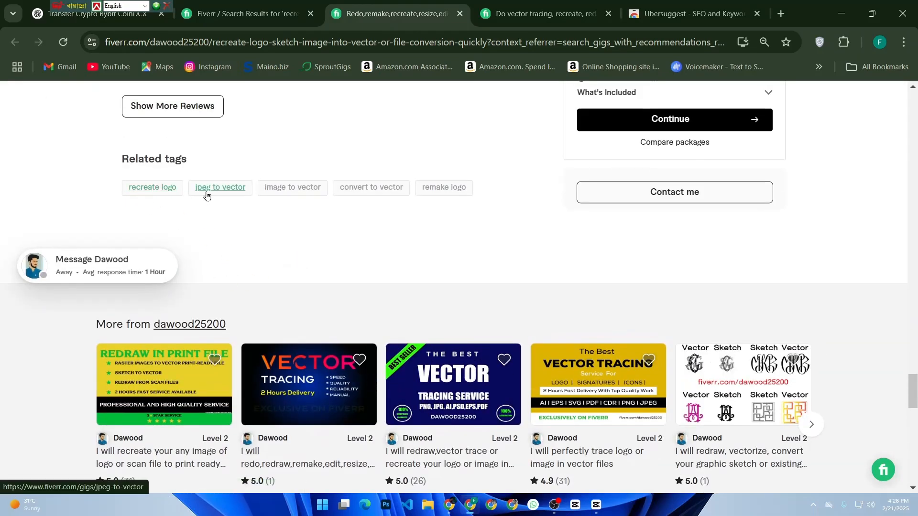
click(220, 187)
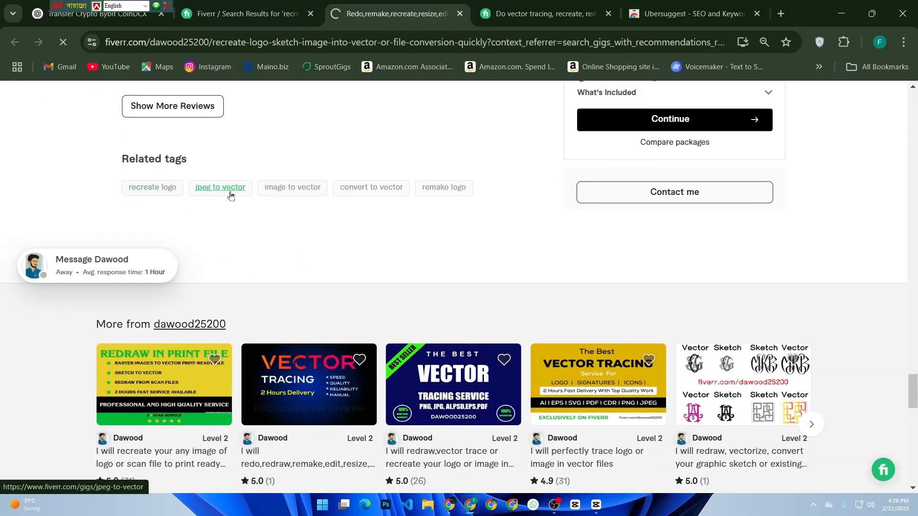
click(220, 187)
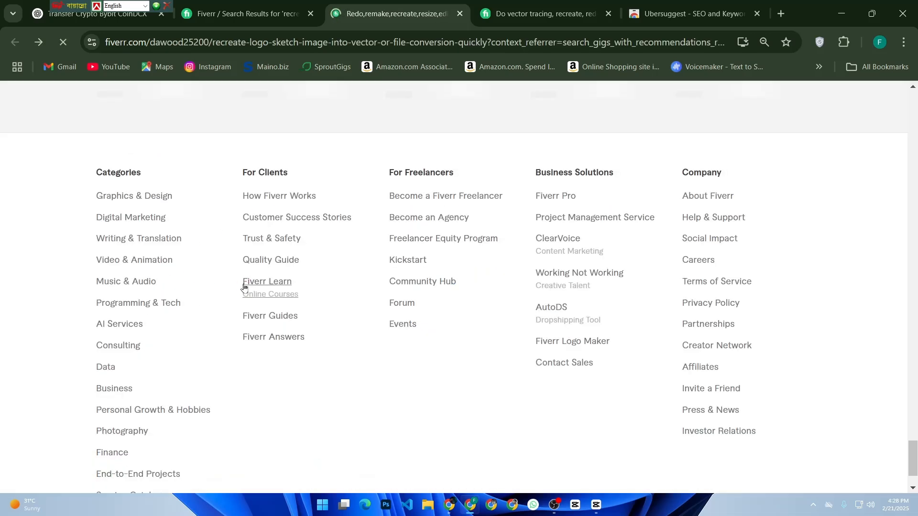
scroll(up, 3)
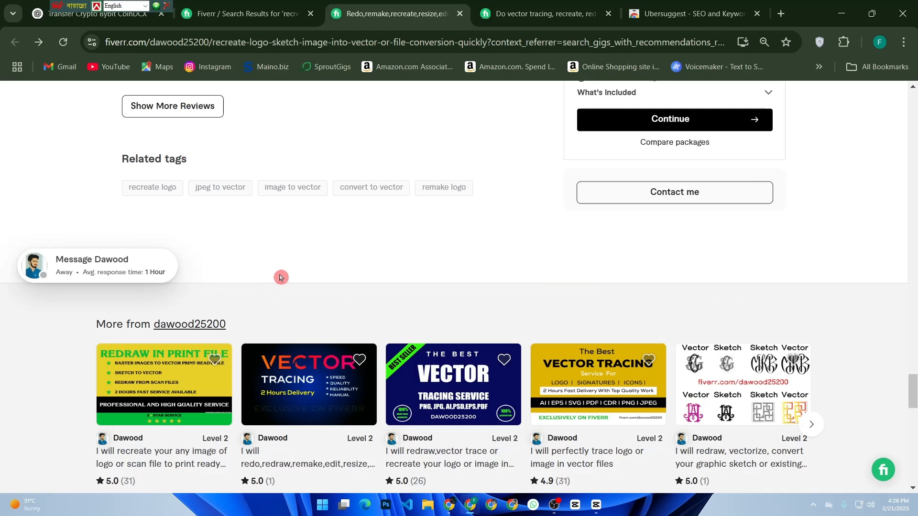
scroll(up, 3)
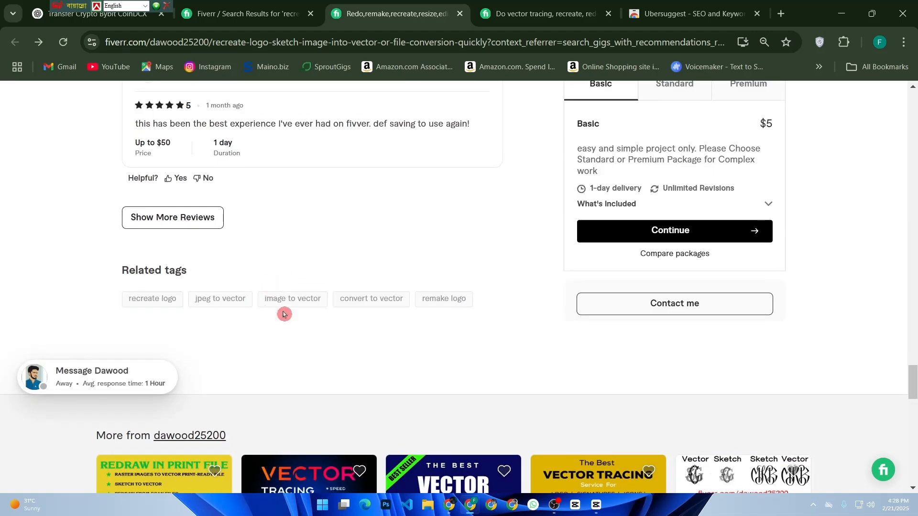
Open the image to vector tag (7,371 services), then go back to the recreate logo results.
click(292, 298)
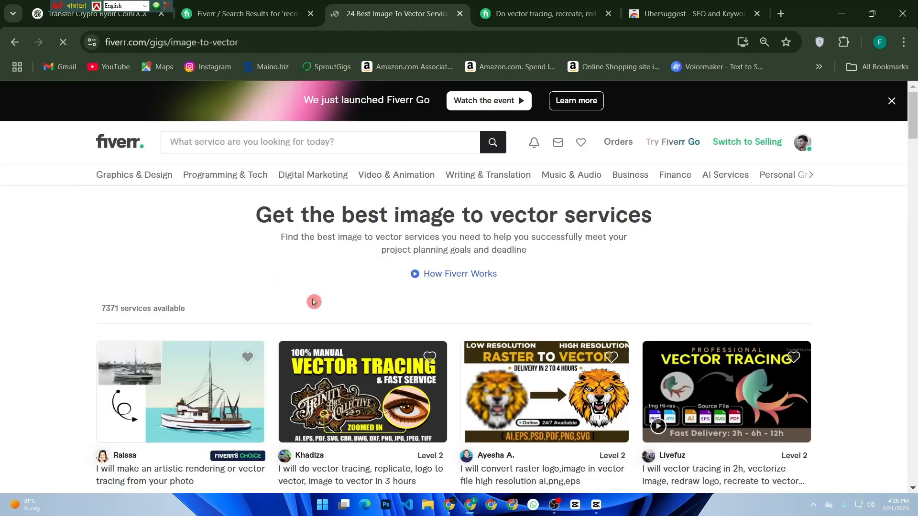
mouse_move(138, 237)
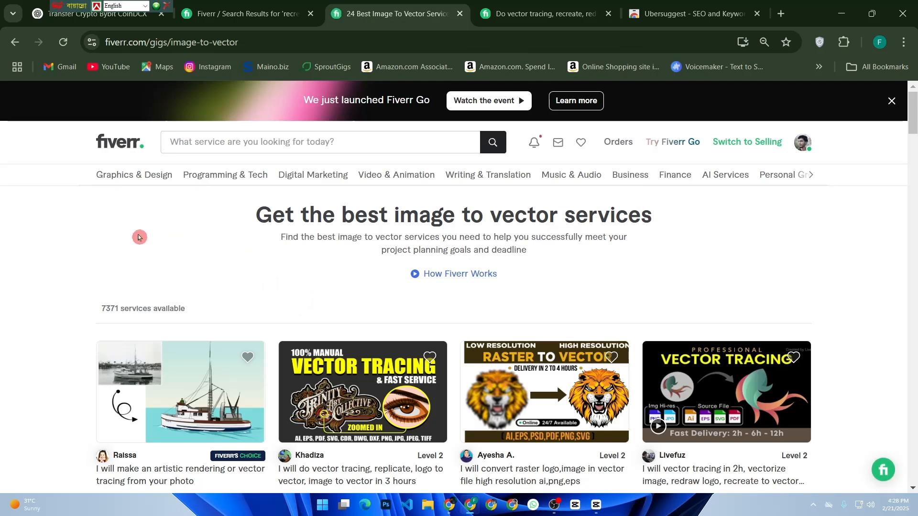
mouse_move(225, 309)
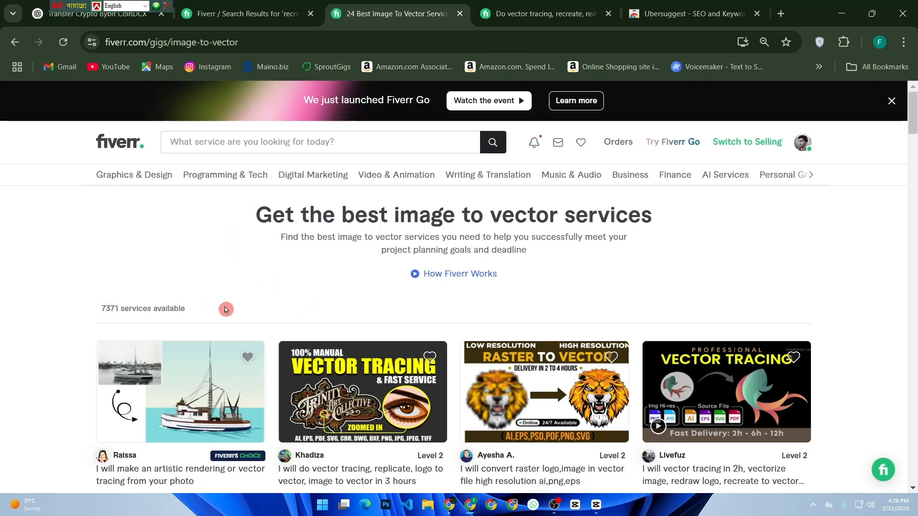
mouse_move(357, 260)
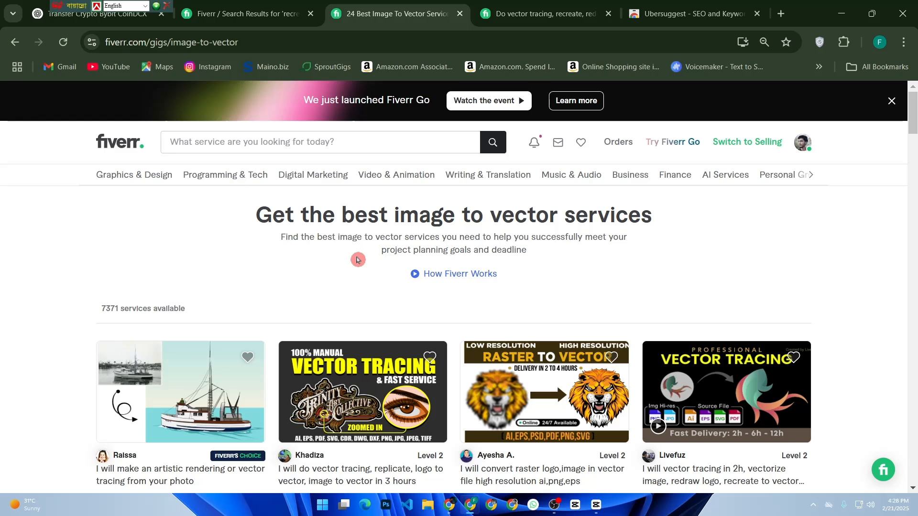
mouse_move(107, 135)
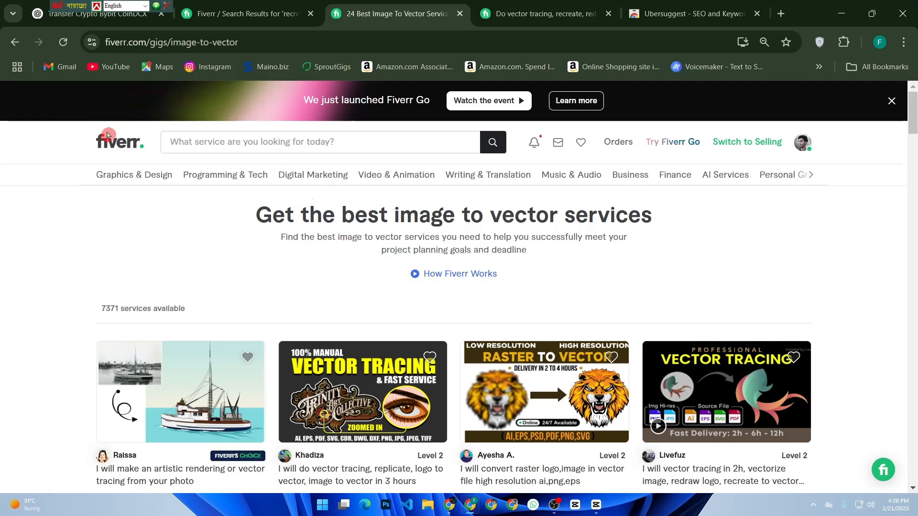
click(246, 13)
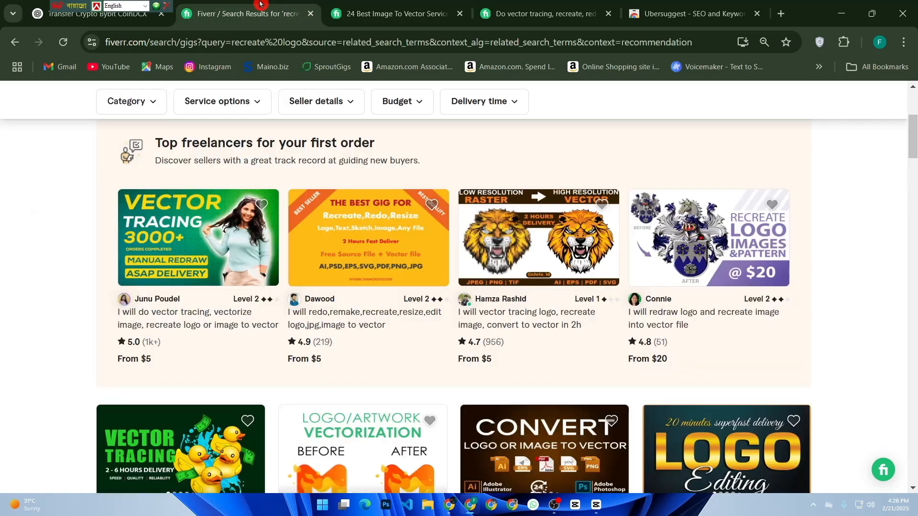
scroll(up, 3)
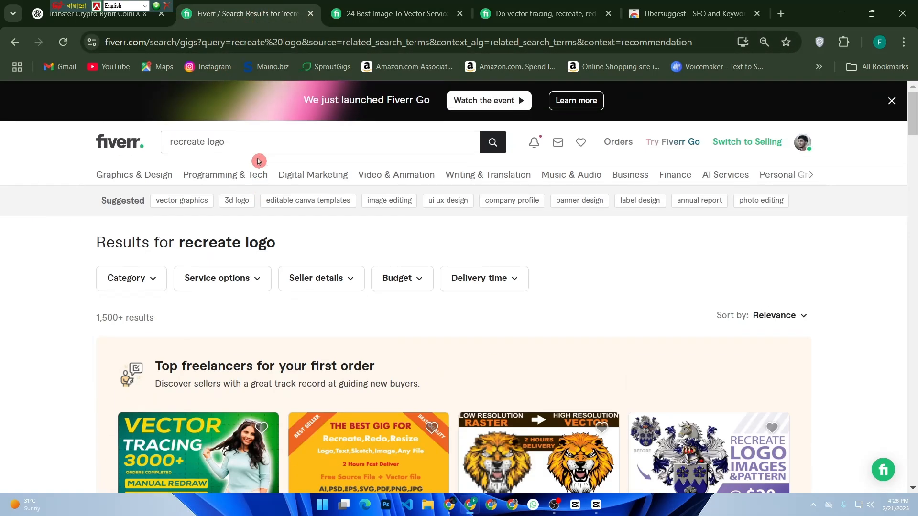